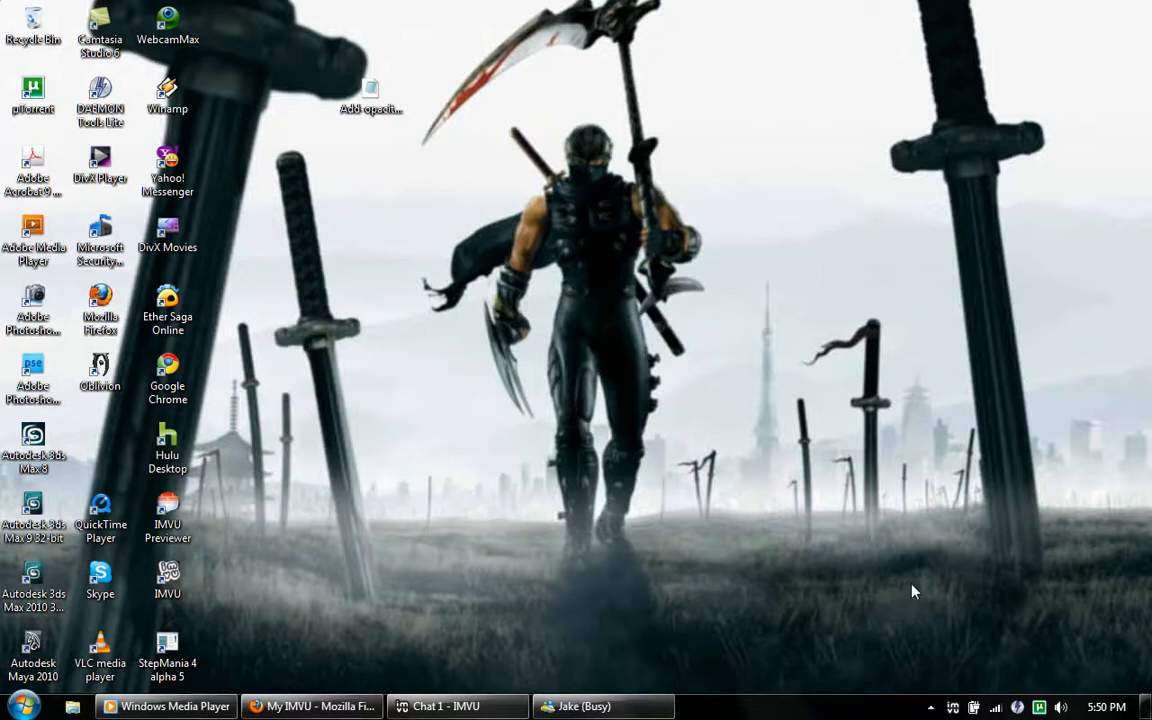
{"action": "mouse_move", "coordinate": [545, 547]}
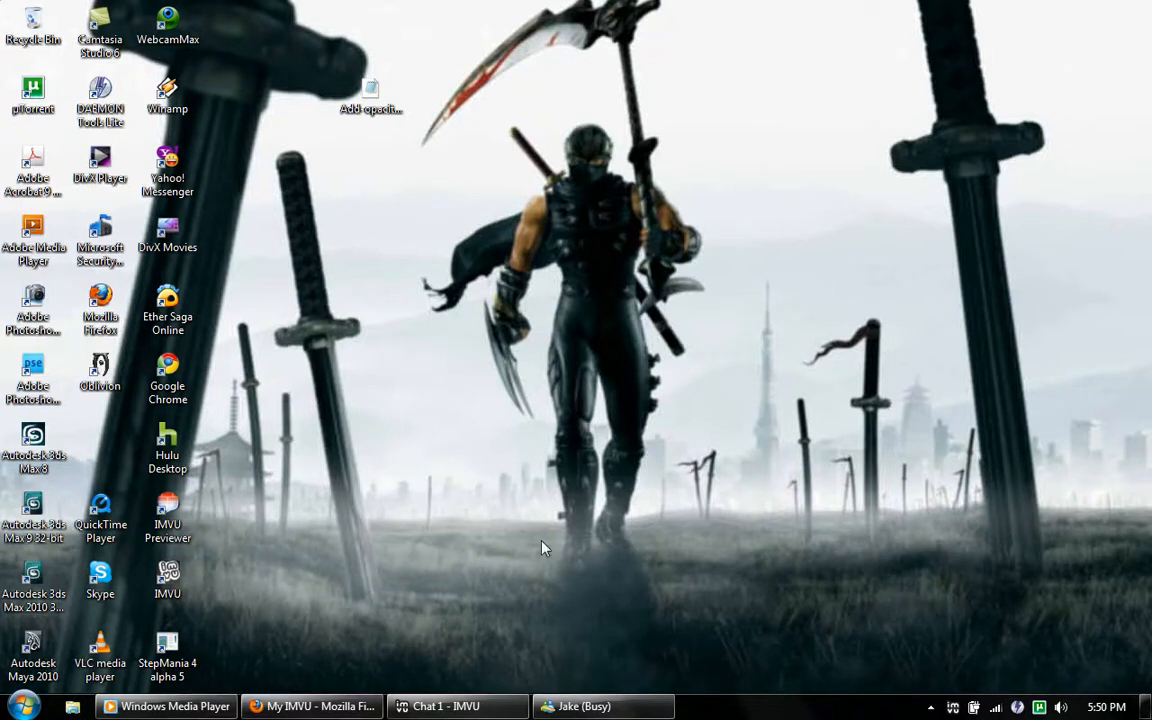
{"action": "mouse_move", "coordinate": [537, 543]}
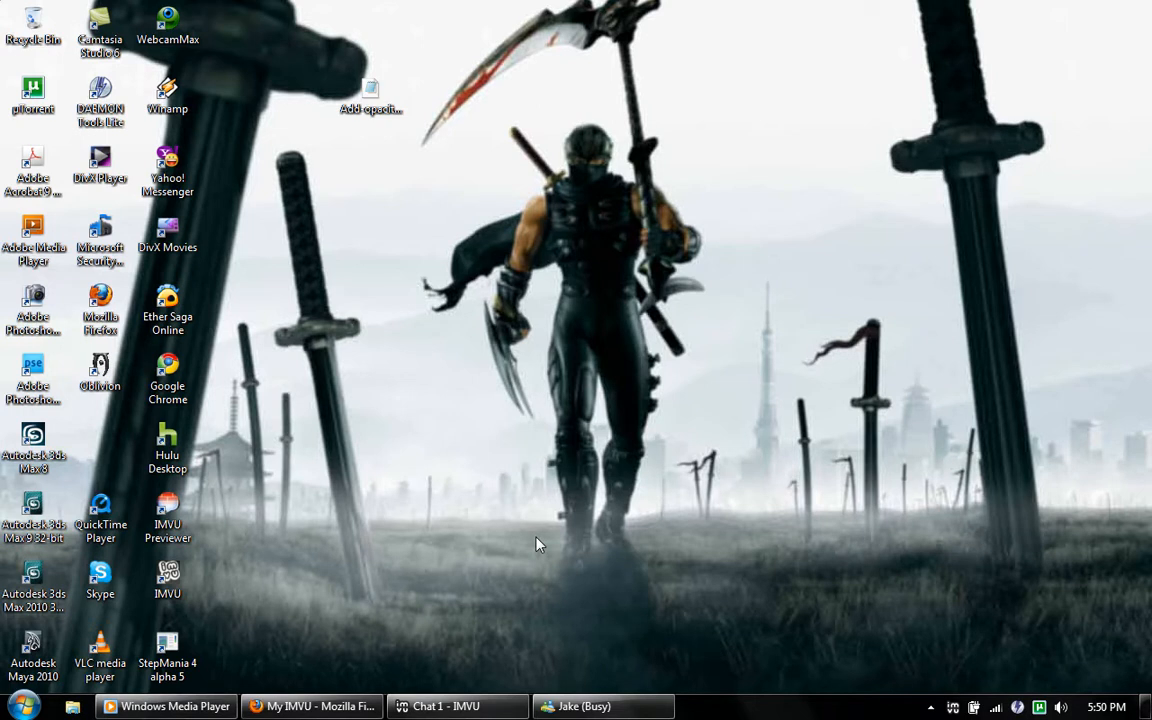
{"action": "mouse_move", "coordinate": [548, 521]}
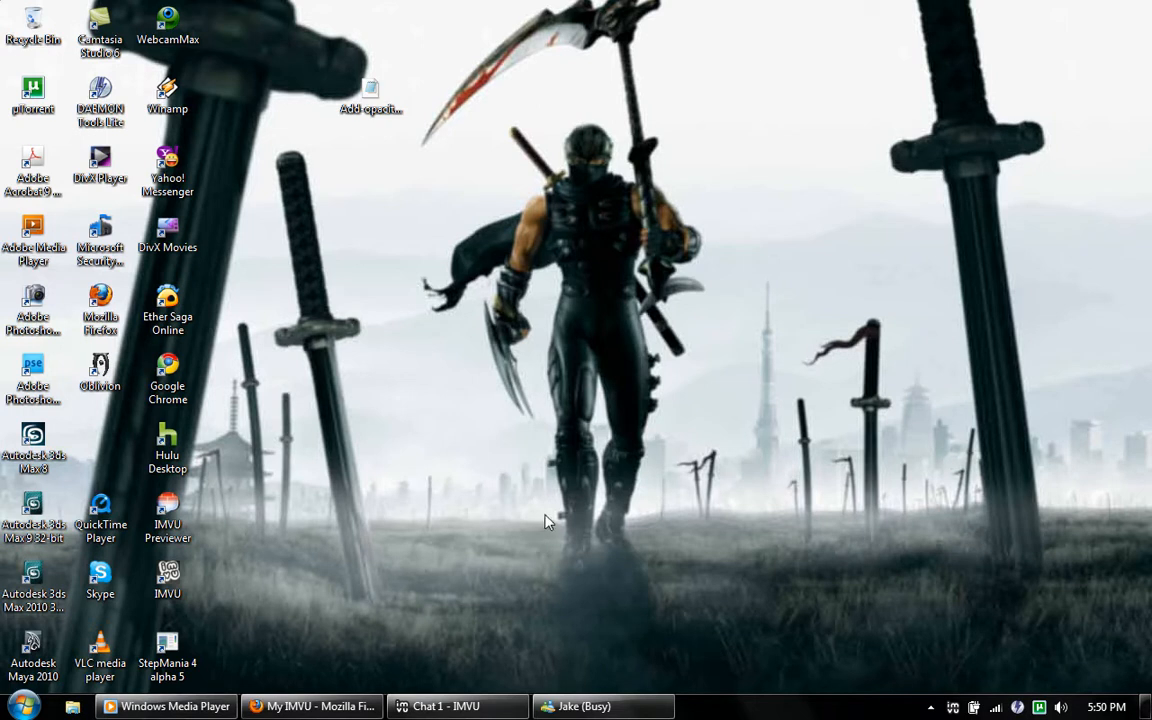
{"action": "mouse_move", "coordinate": [421, 264]}
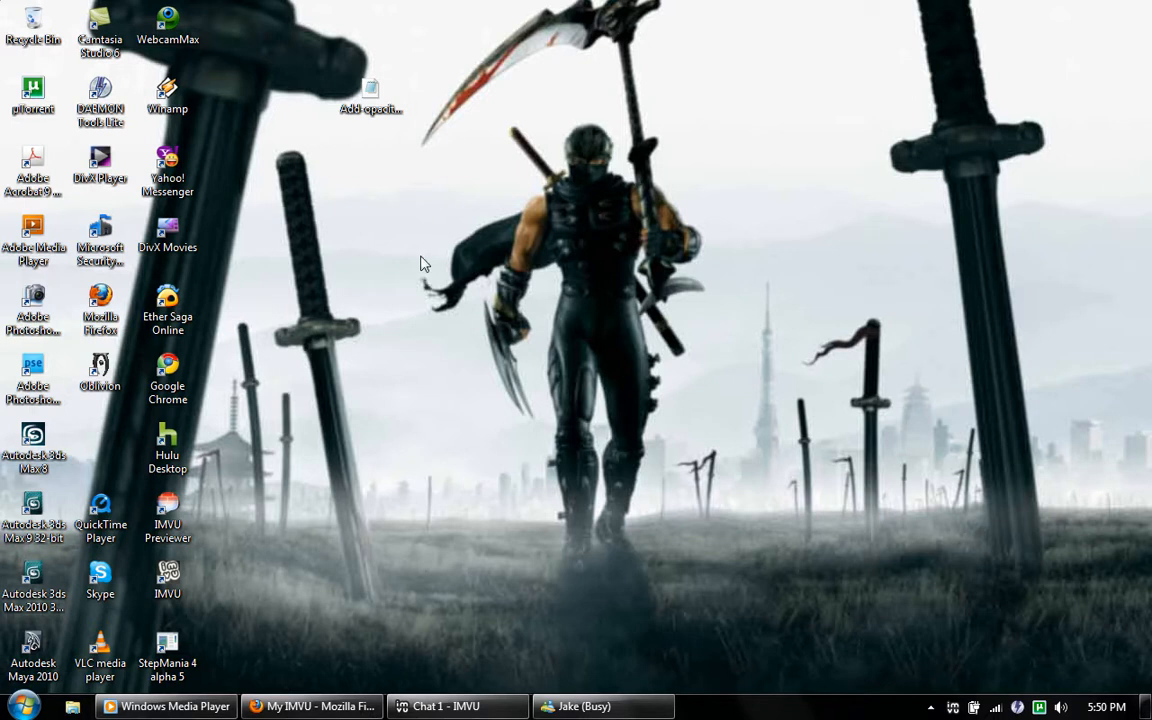
{"action": "mouse_move", "coordinate": [483, 456]}
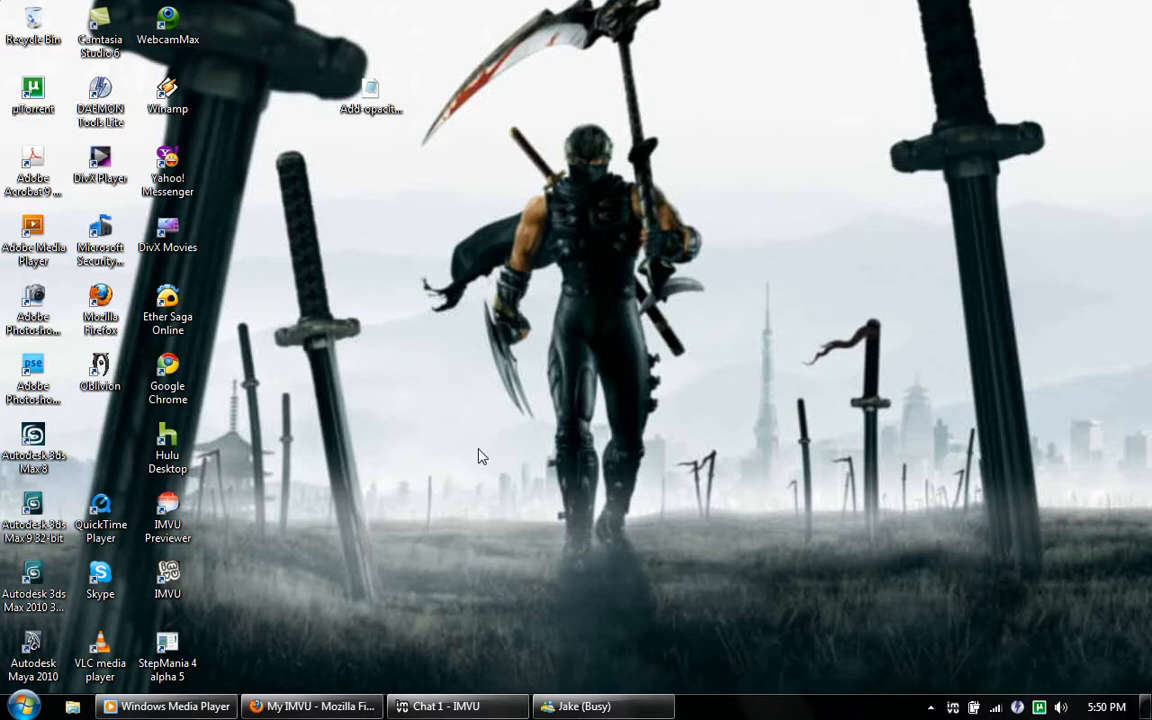
{"action": "mouse_move", "coordinate": [419, 586]}
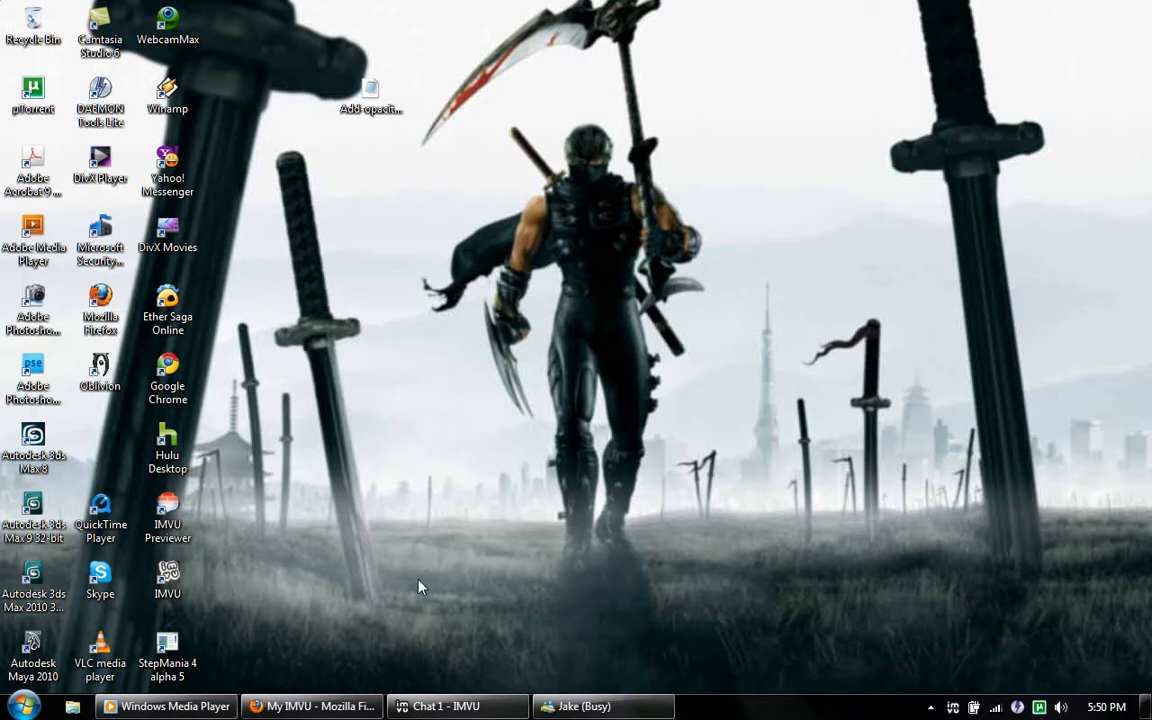
{"action": "mouse_move", "coordinate": [420, 274]}
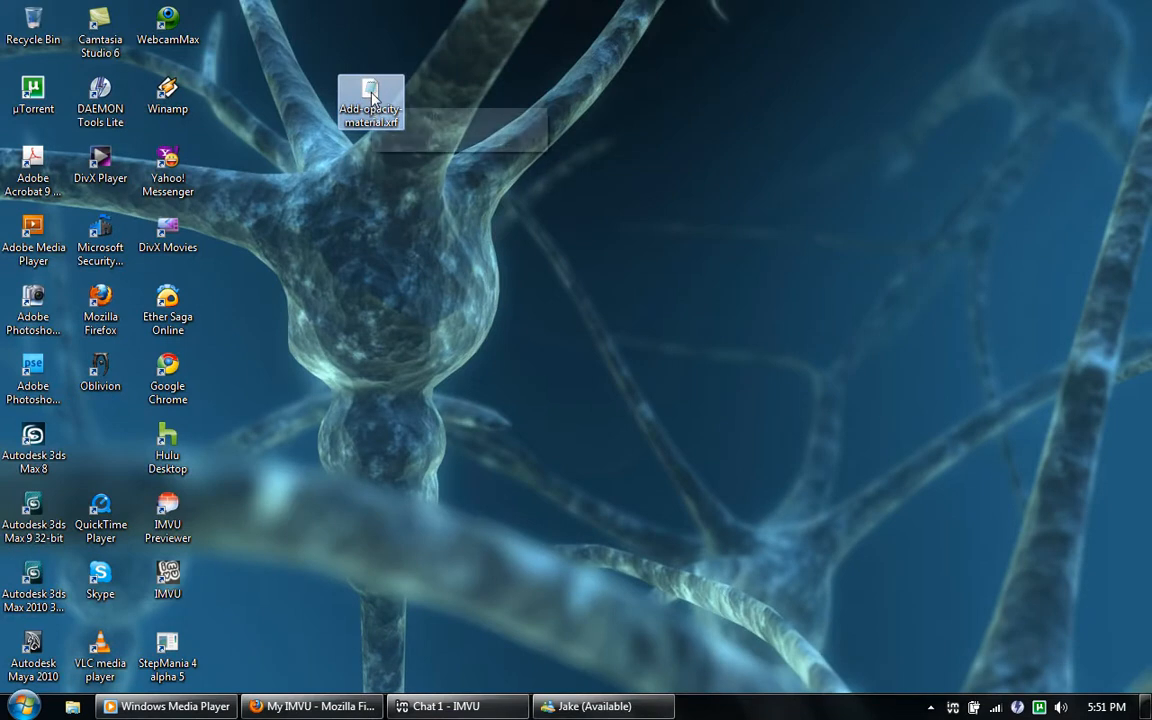
{"action": "mouse_move", "coordinate": [371, 100]}
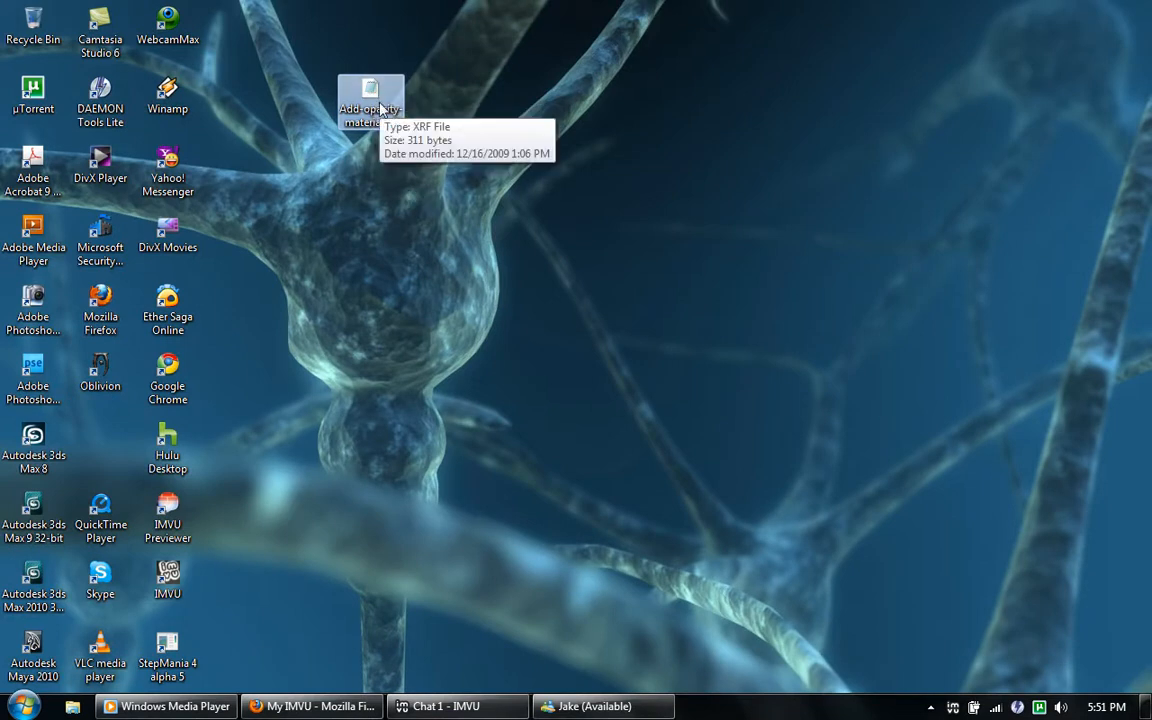
{"action": "mouse_move", "coordinate": [343, 197]}
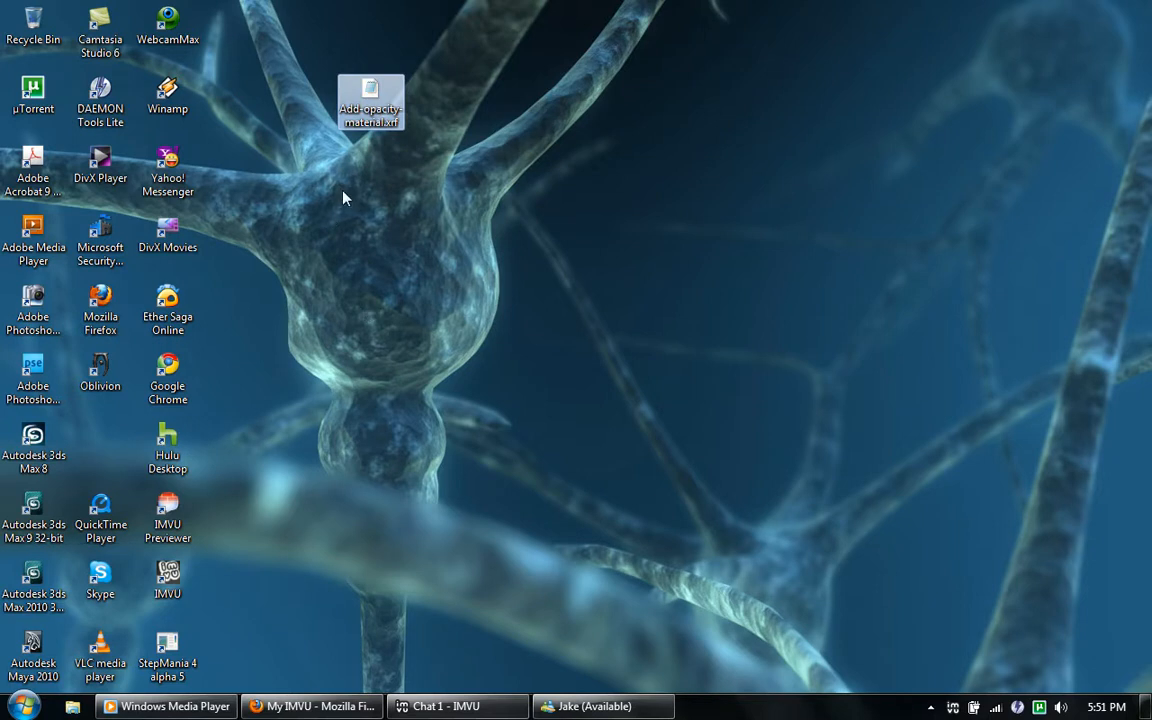
Step: Open Add-opacity-material.xrf in Notepad and review its colour values and diffuse and opacity MAP lines
{"action": "double_click", "coordinate": [371, 100]}
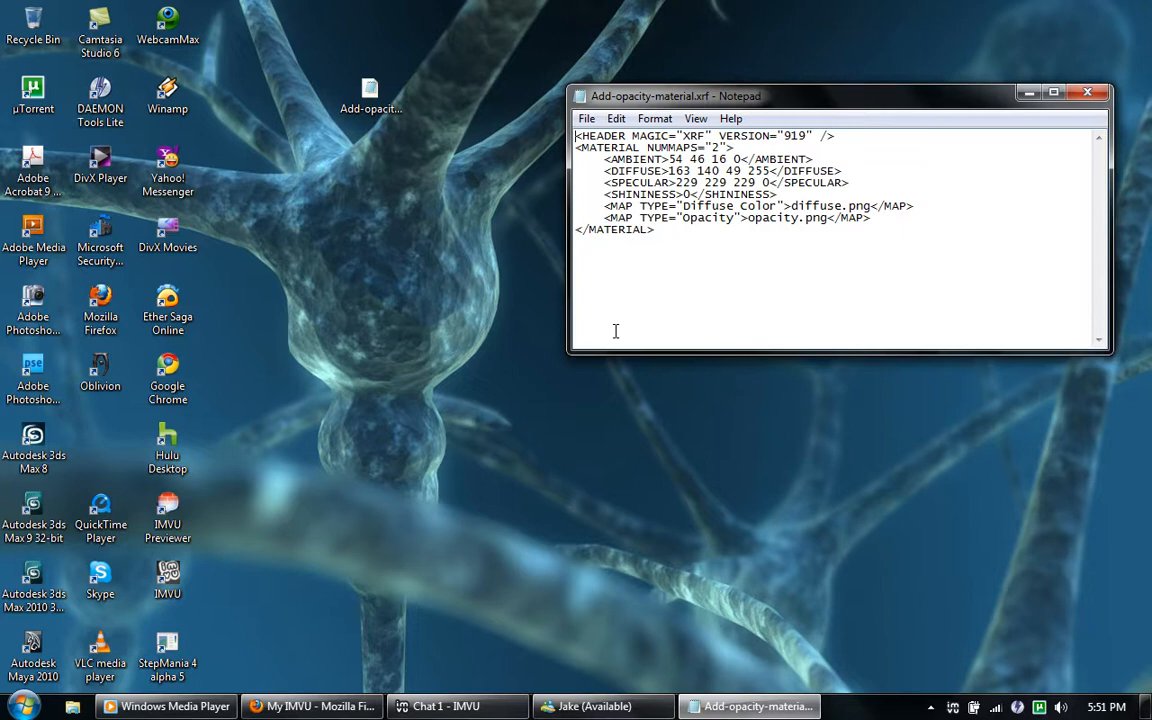
{"action": "mouse_move", "coordinate": [650, 201]}
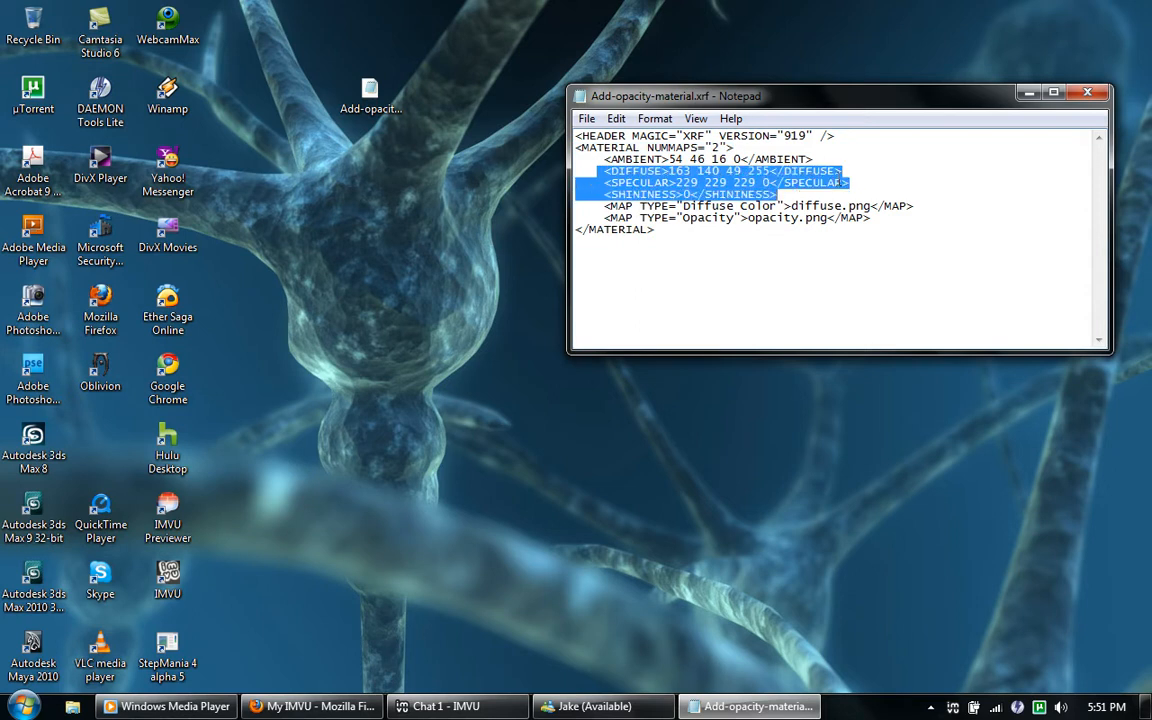
{"action": "left_click", "coordinate": [688, 205]}
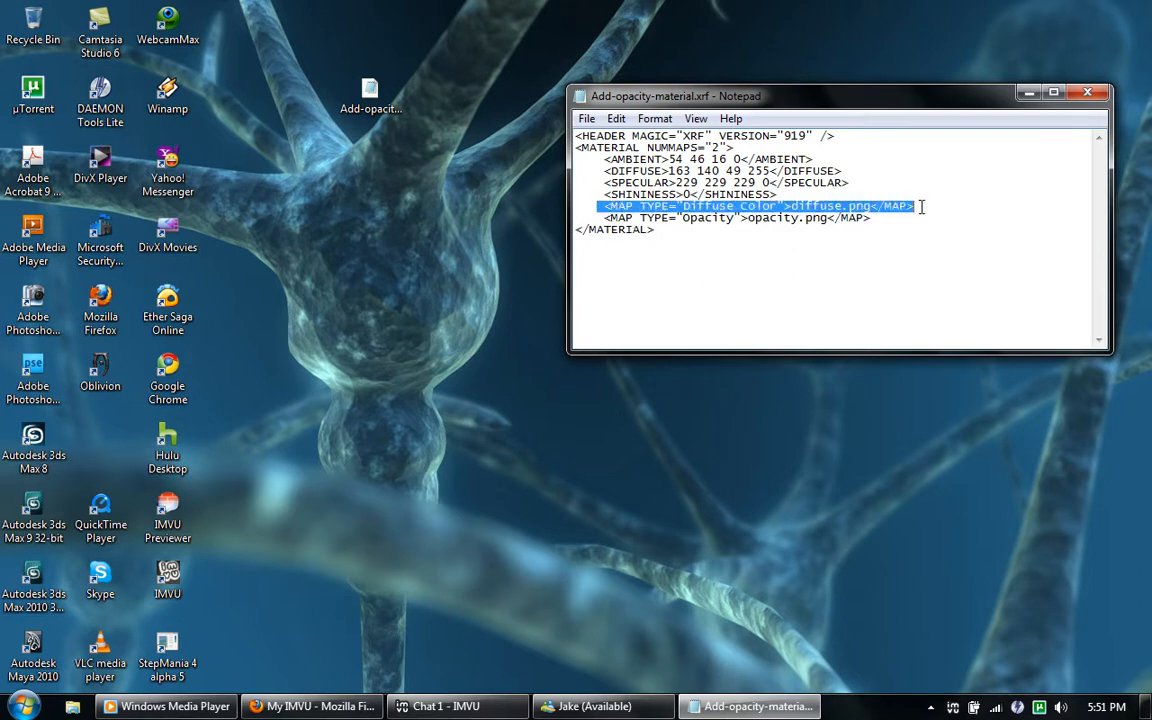
{"action": "left_click", "coordinate": [788, 206]}
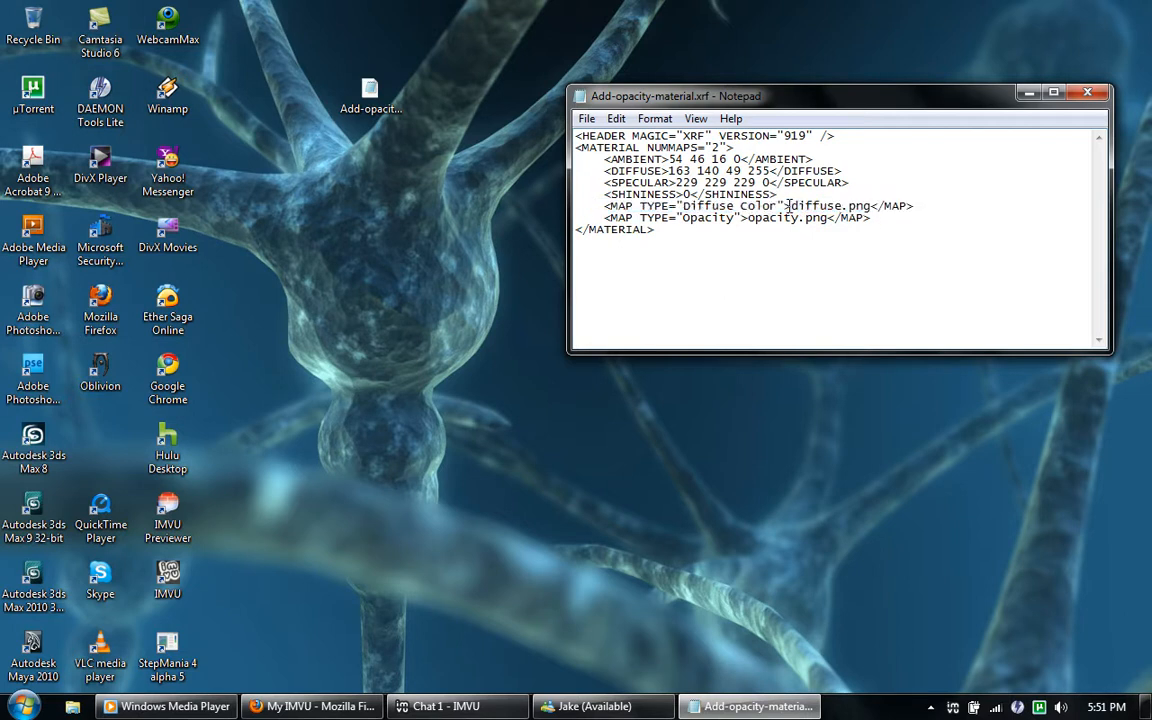
{"action": "double_click", "coordinate": [819, 205]}
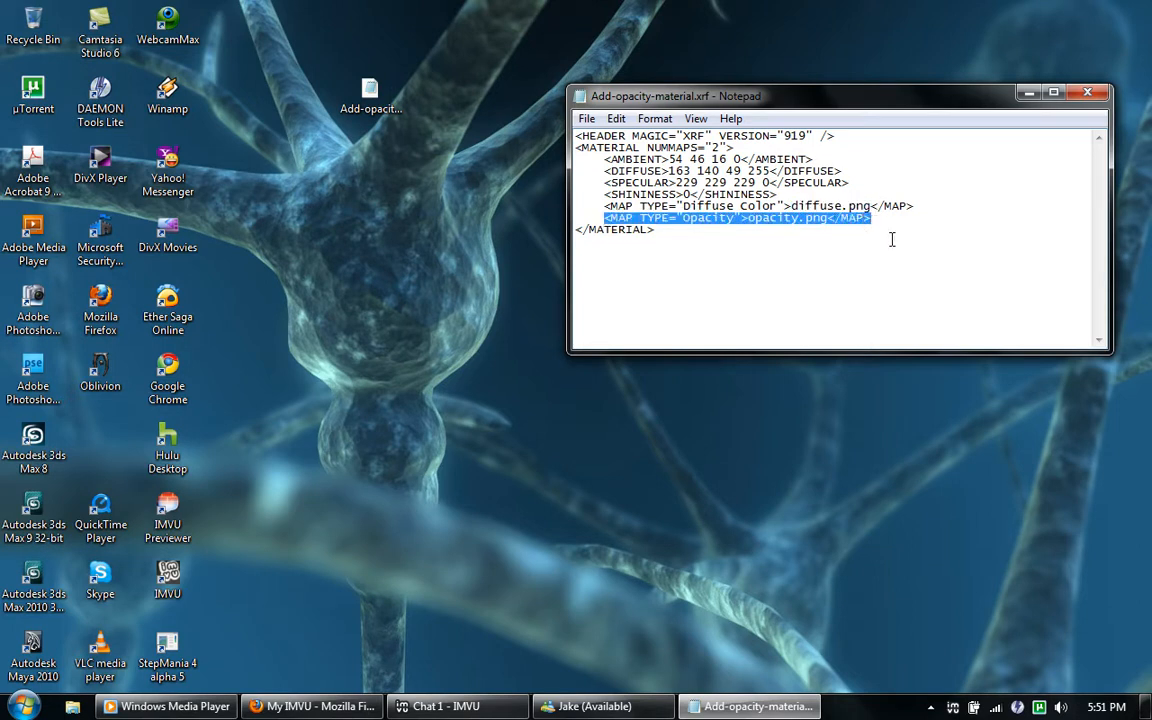
{"action": "mouse_move", "coordinate": [777, 265]}
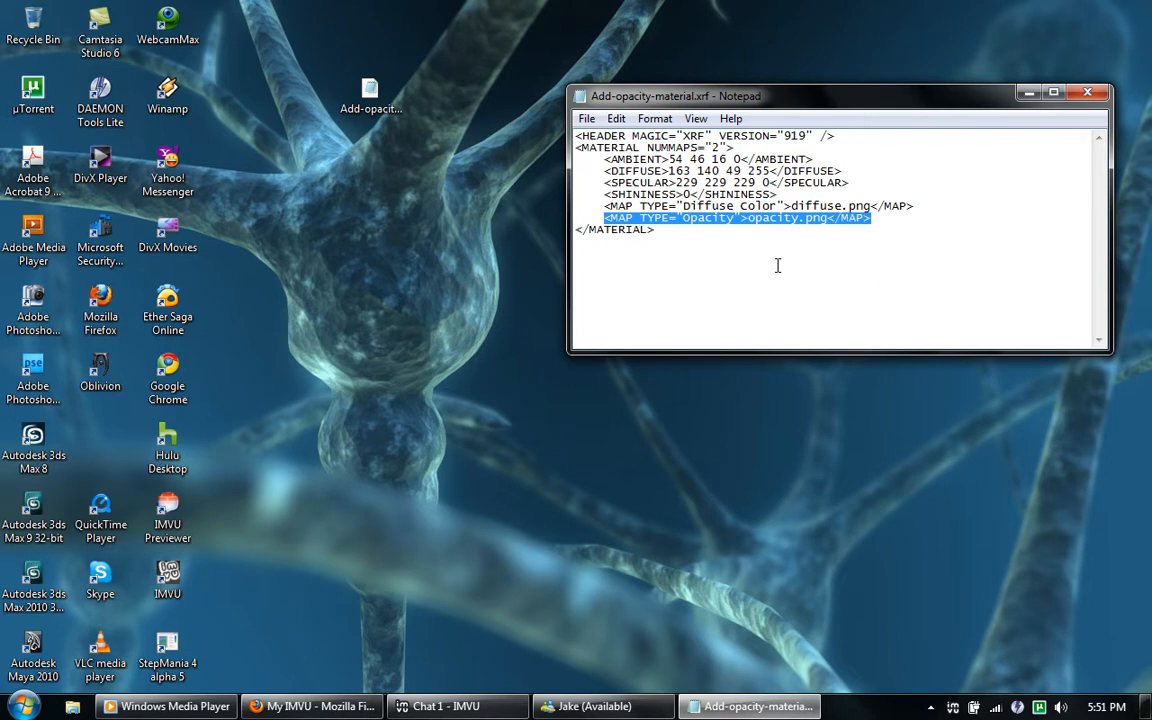
{"action": "left_click", "coordinate": [768, 262]}
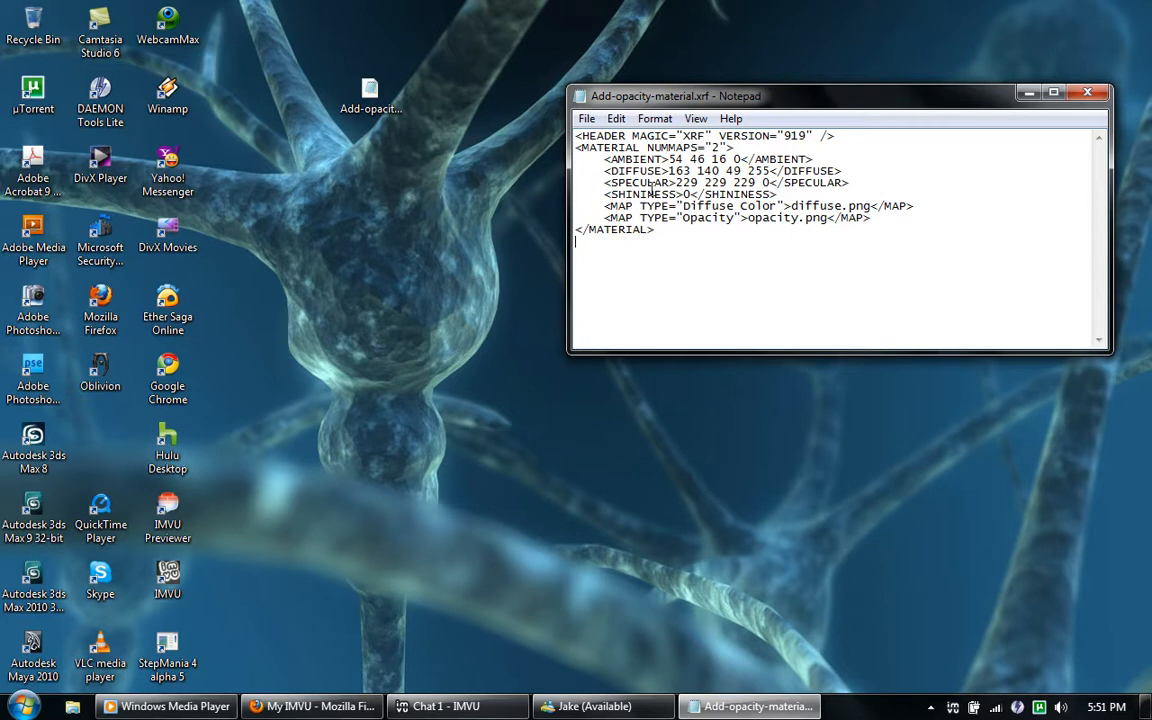
{"action": "mouse_move", "coordinate": [776, 257]}
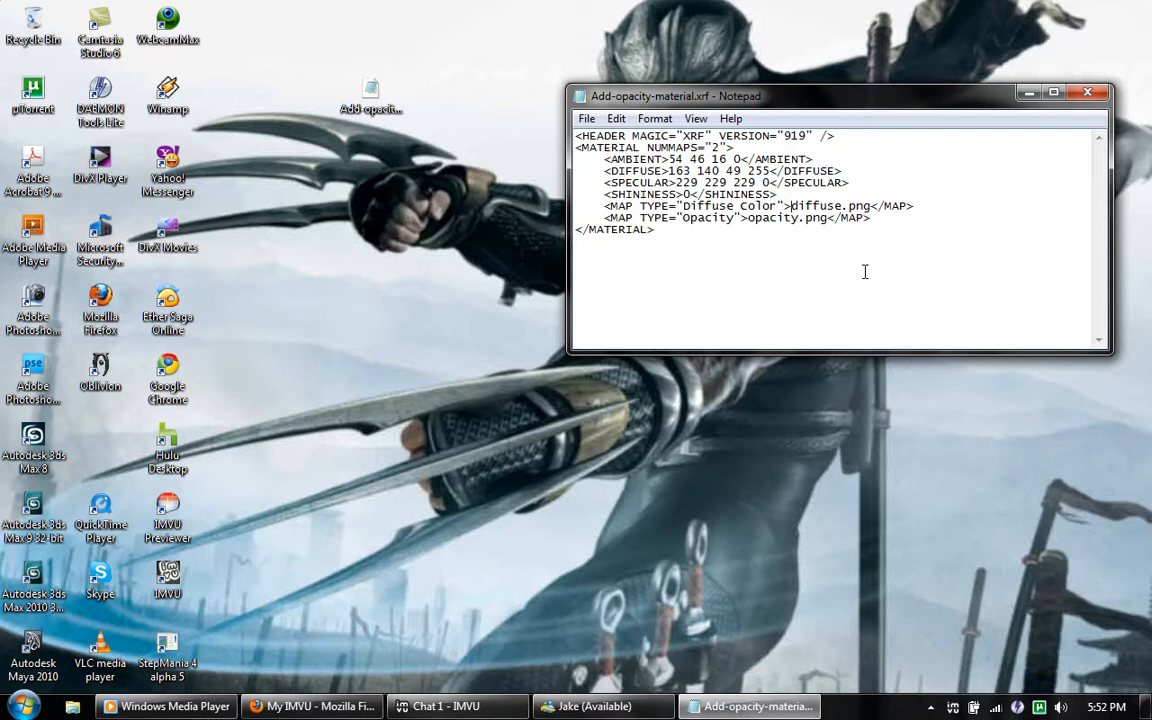
Step: Change the map file names to poster-diffuse.png and poster-opacity.png
{"action": "type", "text": "pos"}
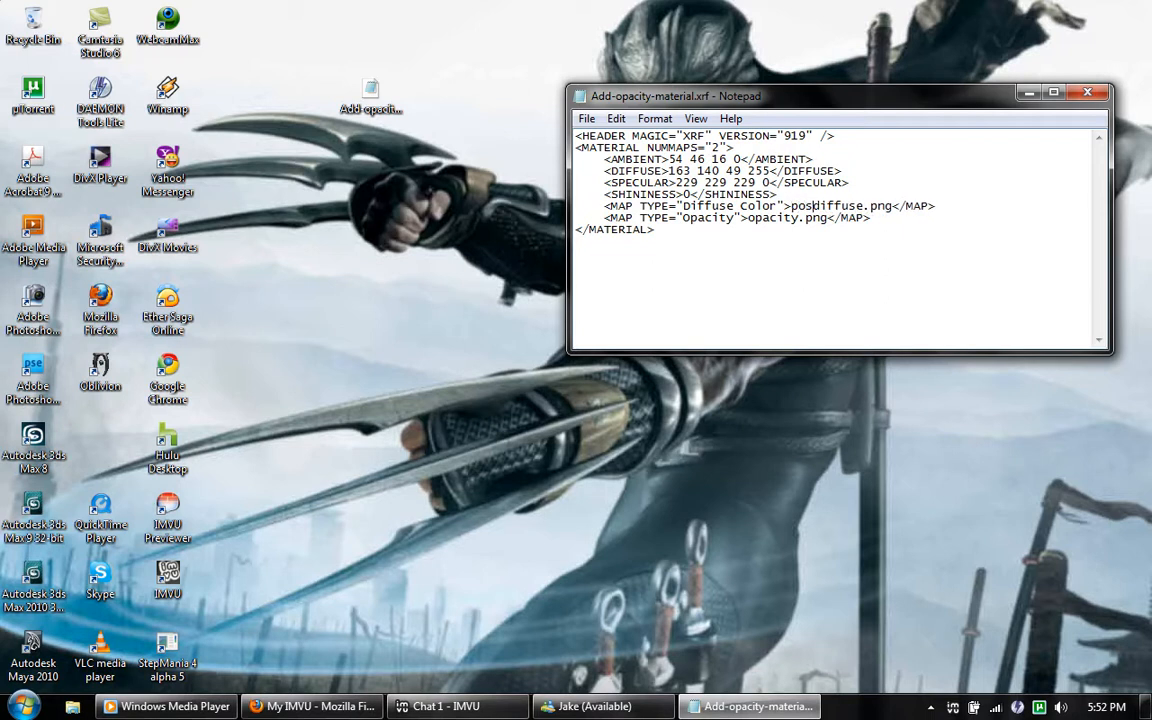
{"action": "type", "text": "er-"}
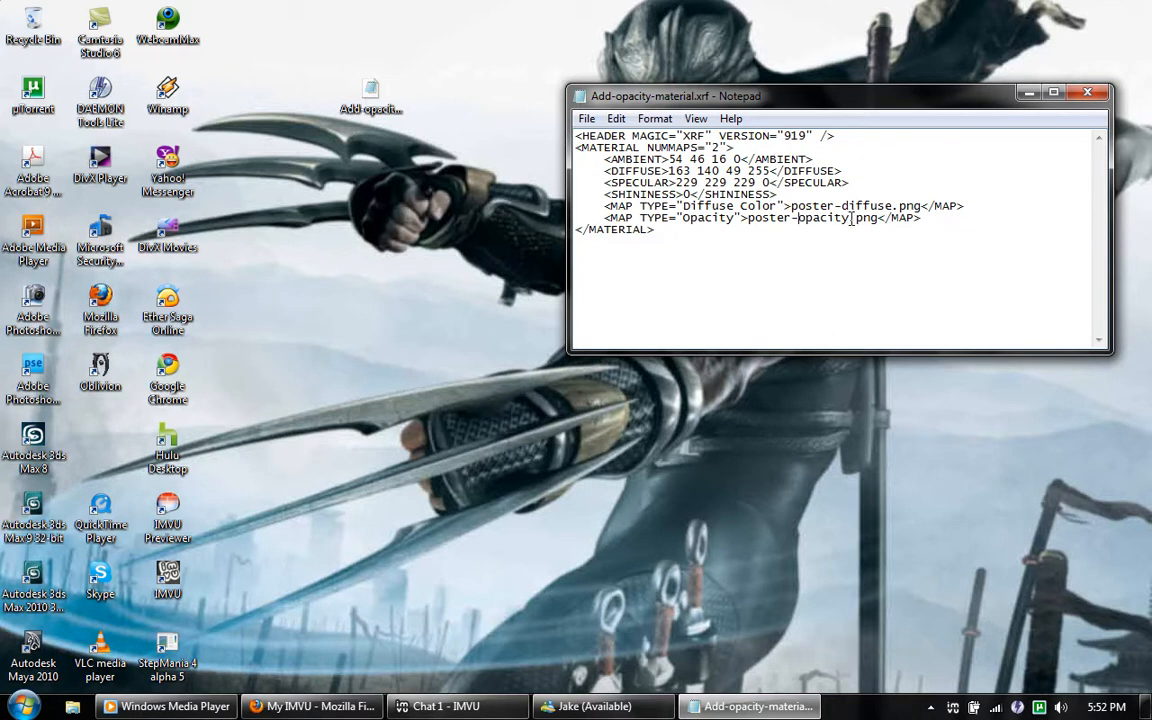
{"action": "double_click", "coordinate": [862, 218]}
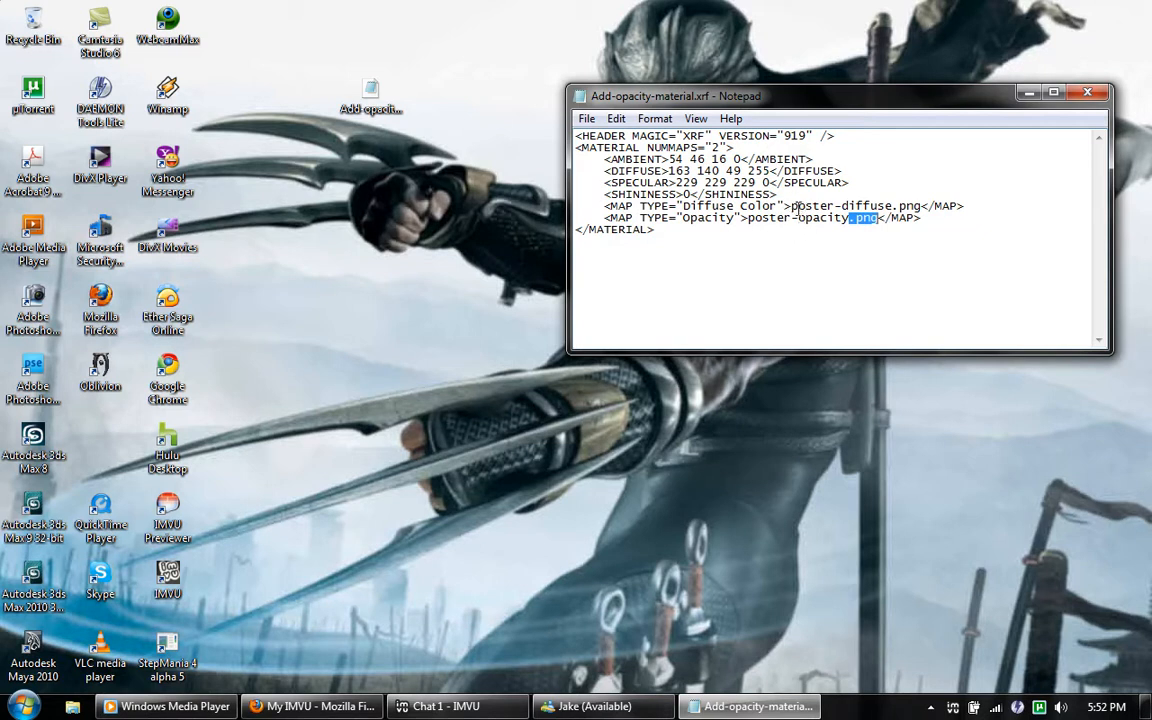
{"action": "mouse_move", "coordinate": [670, 292]}
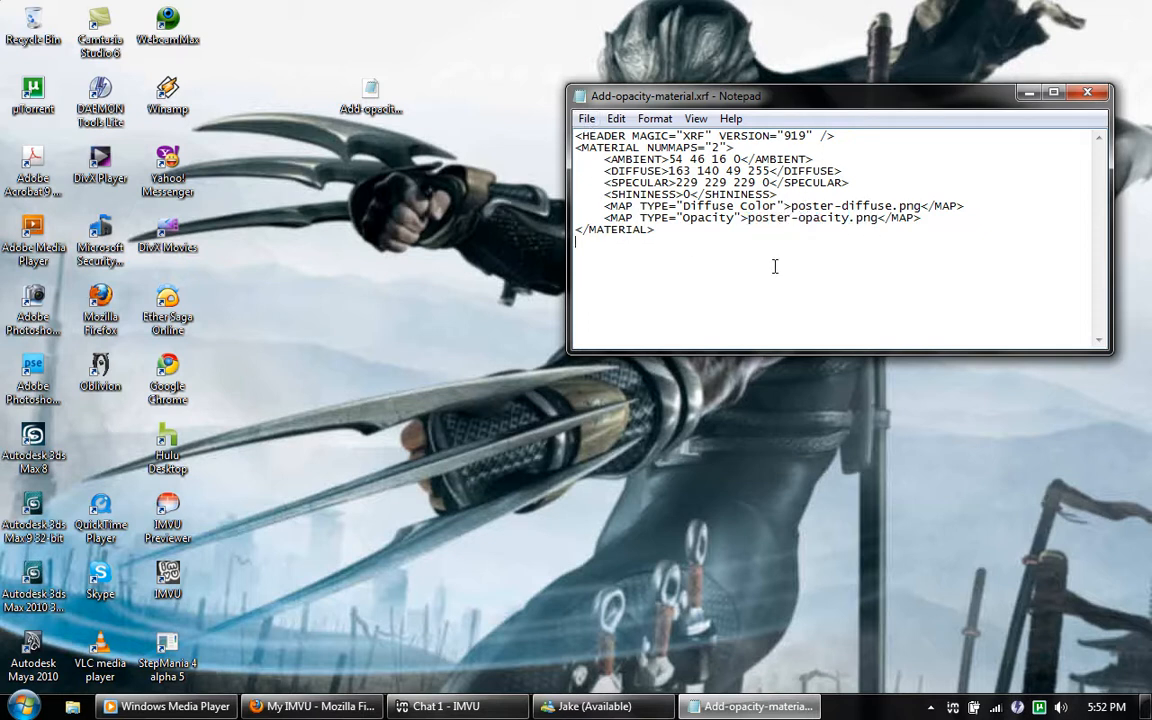
{"action": "double_click", "coordinate": [765, 218]}
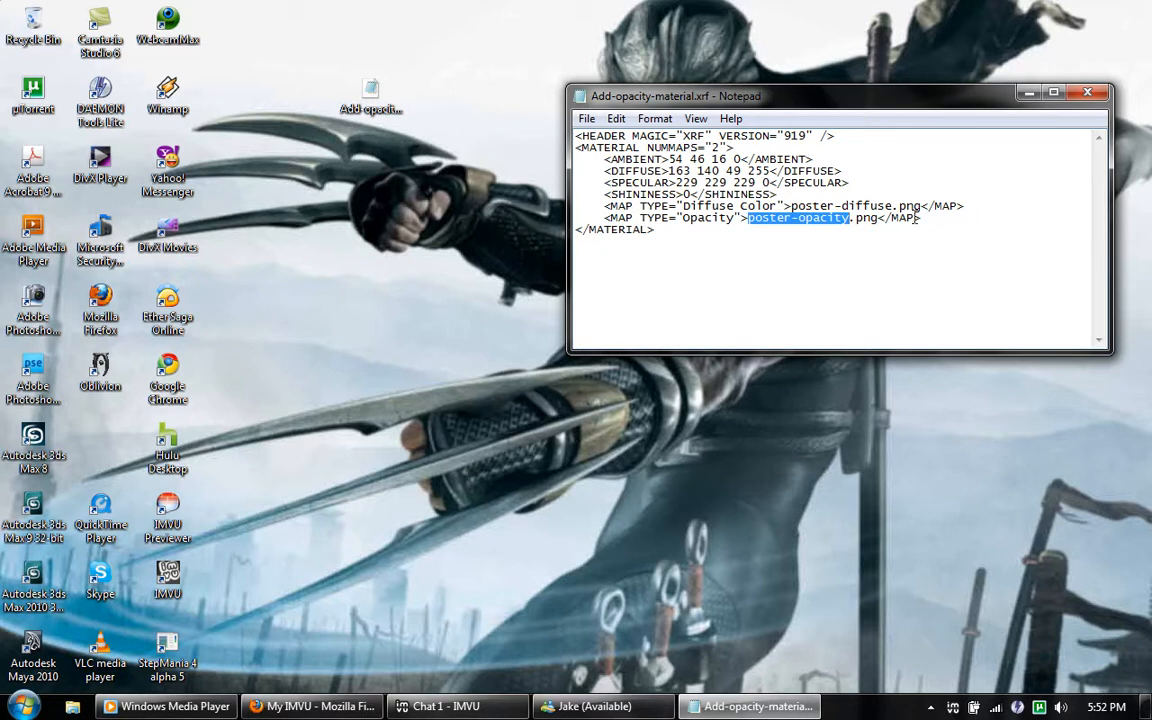
{"action": "mouse_move", "coordinate": [279, 408]}
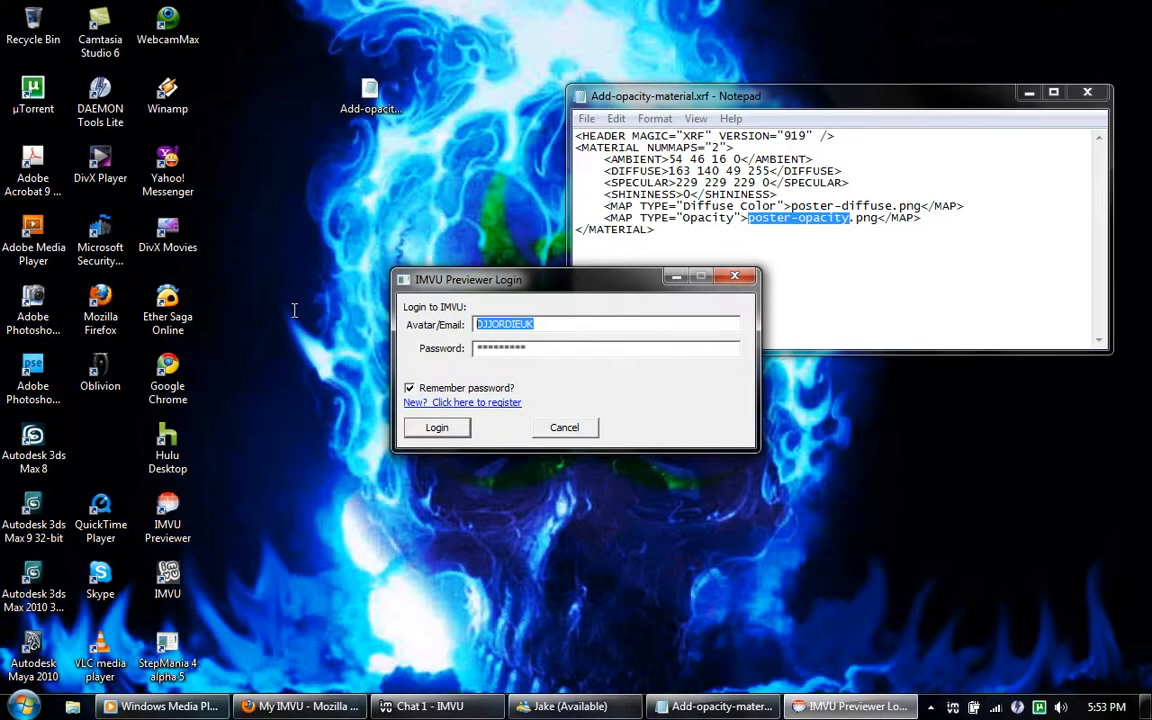
Step: Launch IMVU Previewer and reach the Materials tab showing the Example3Droom_Wall.xrf material
{"action": "type", "text": "win"}
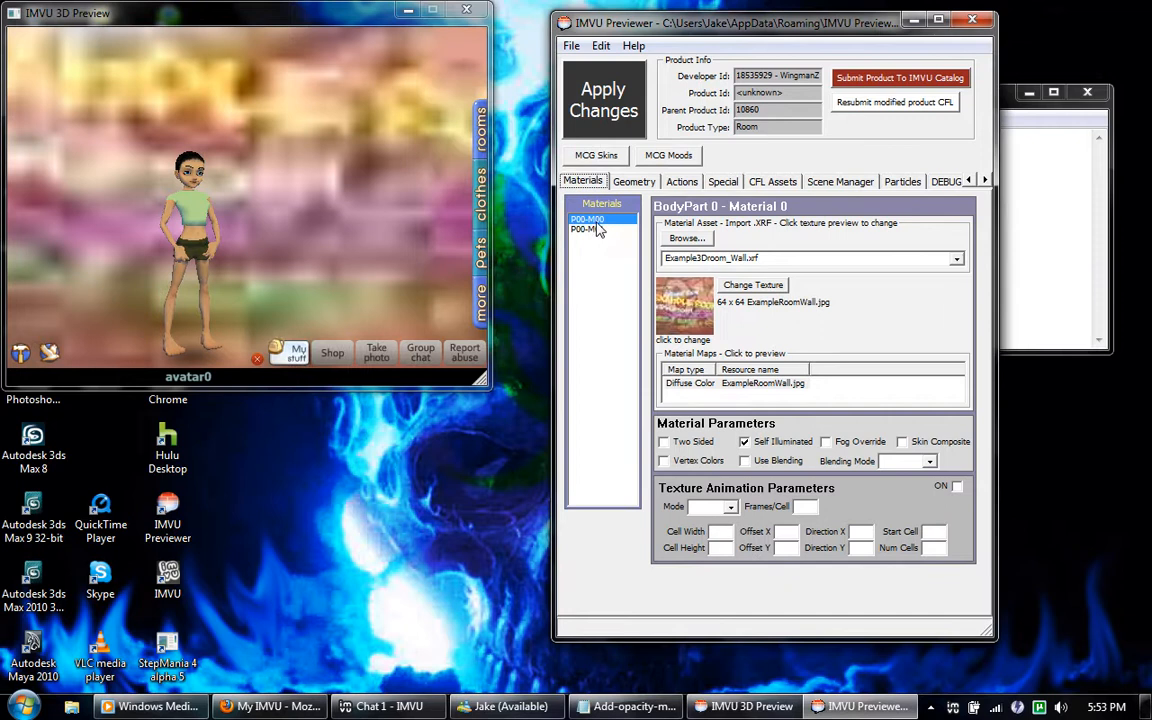
Step: Save the edited material file to the Desktop as poster-material.xrf
{"action": "left_click", "coordinate": [624, 706]}
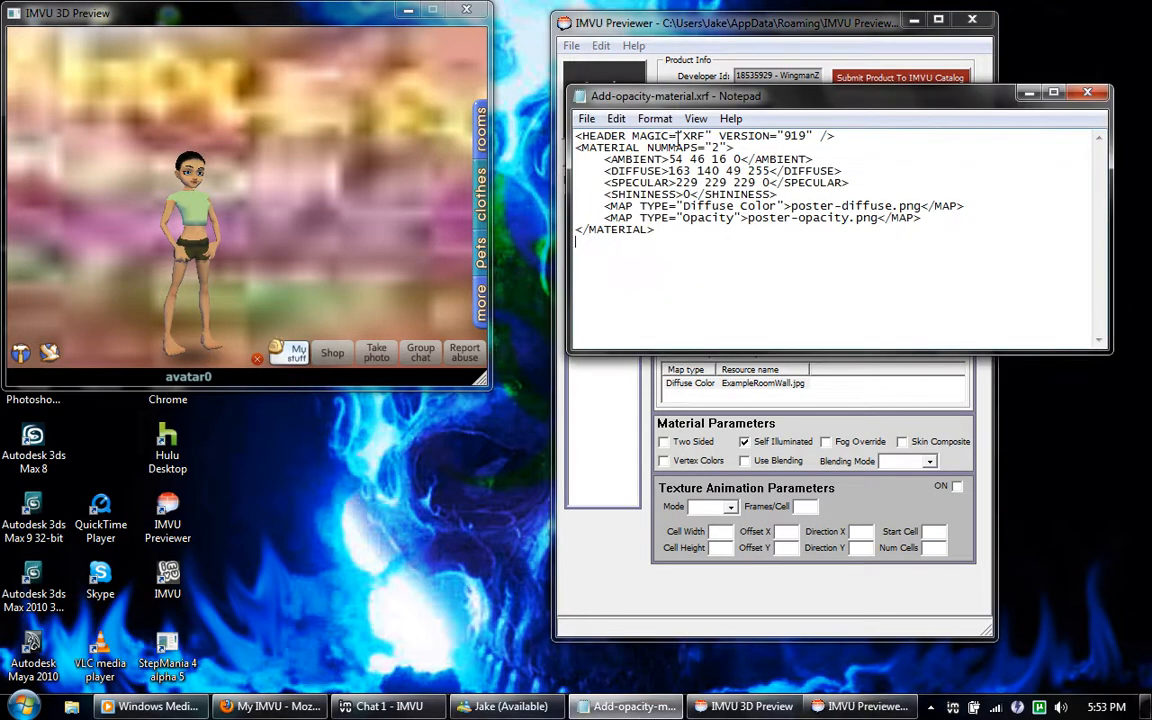
{"action": "left_click", "coordinate": [587, 118]}
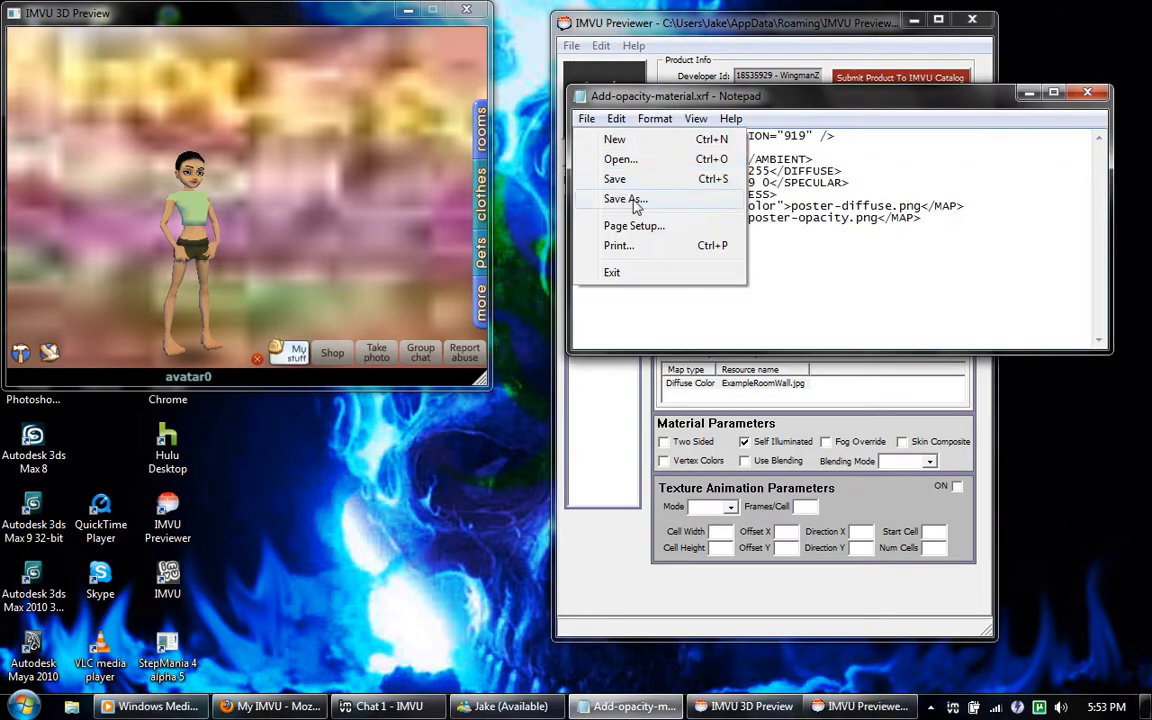
{"action": "left_click", "coordinate": [626, 199]}
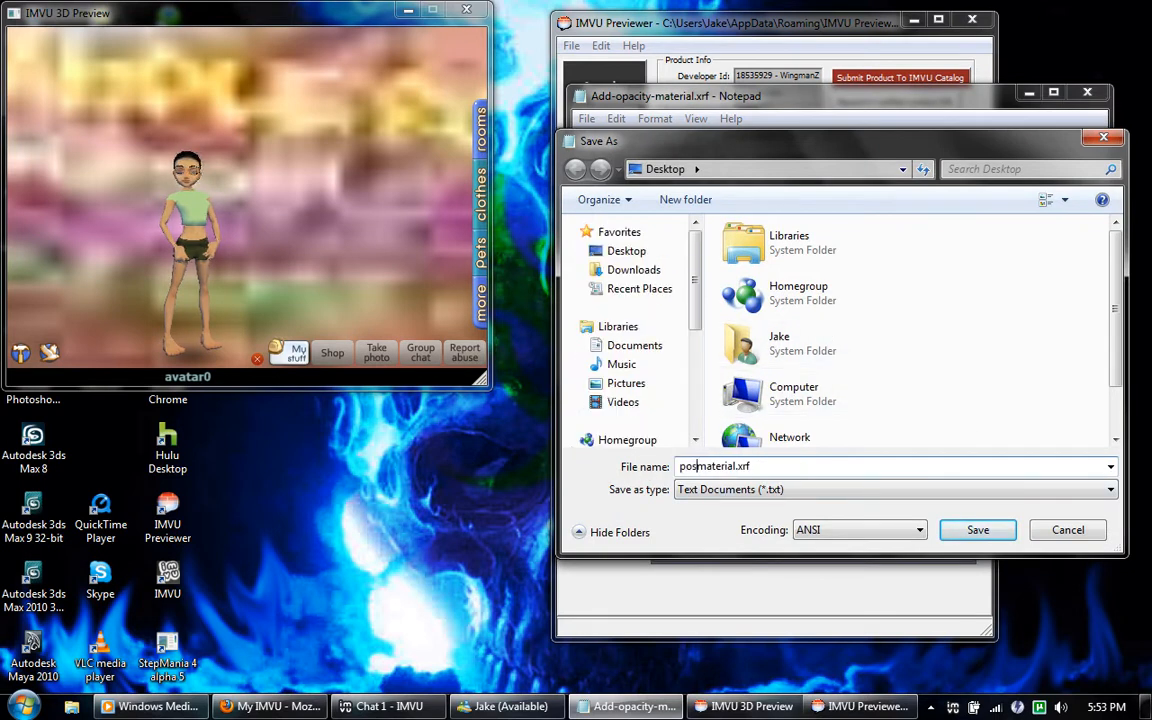
{"action": "type", "text": "poster-material.xrf"}
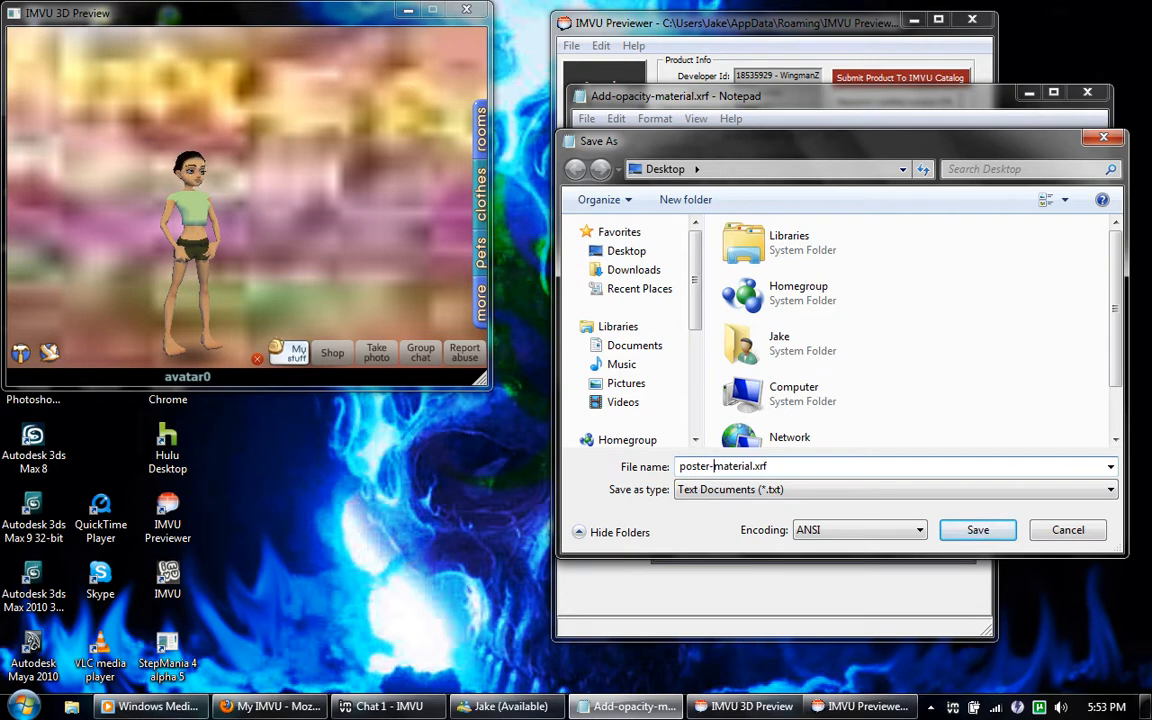
{"action": "left_click", "coordinate": [977, 529]}
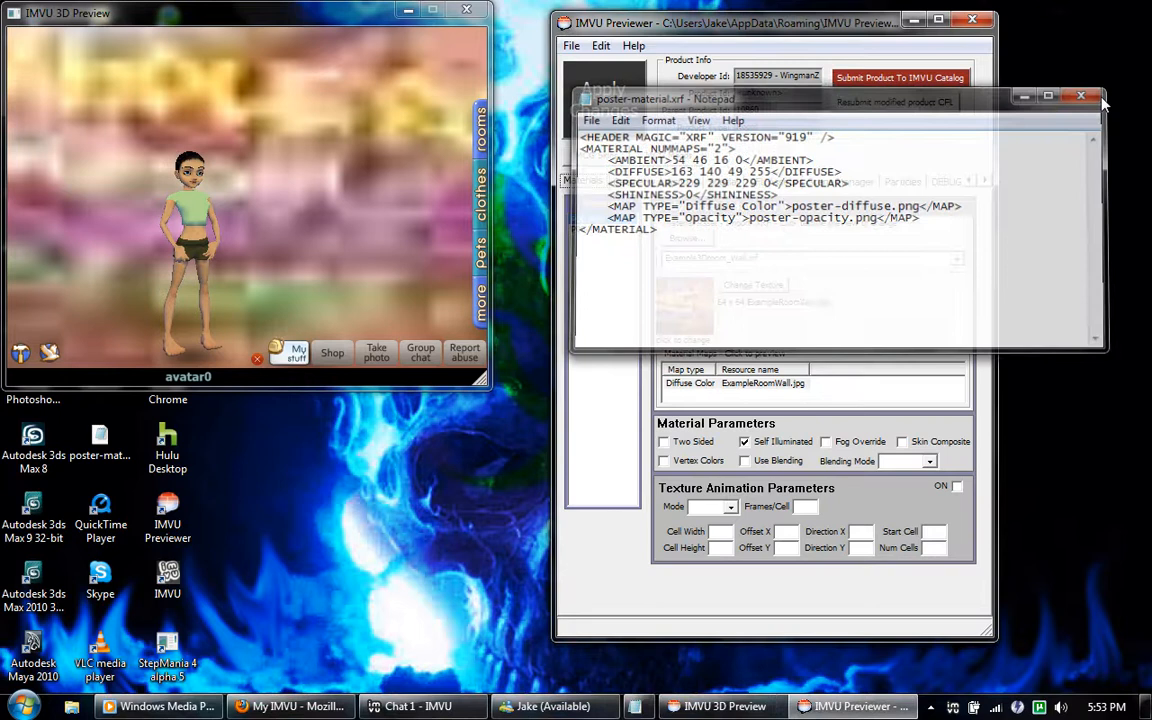
Step: Import poster-material.xrf as the first room material's file
{"action": "left_click", "coordinate": [1081, 95]}
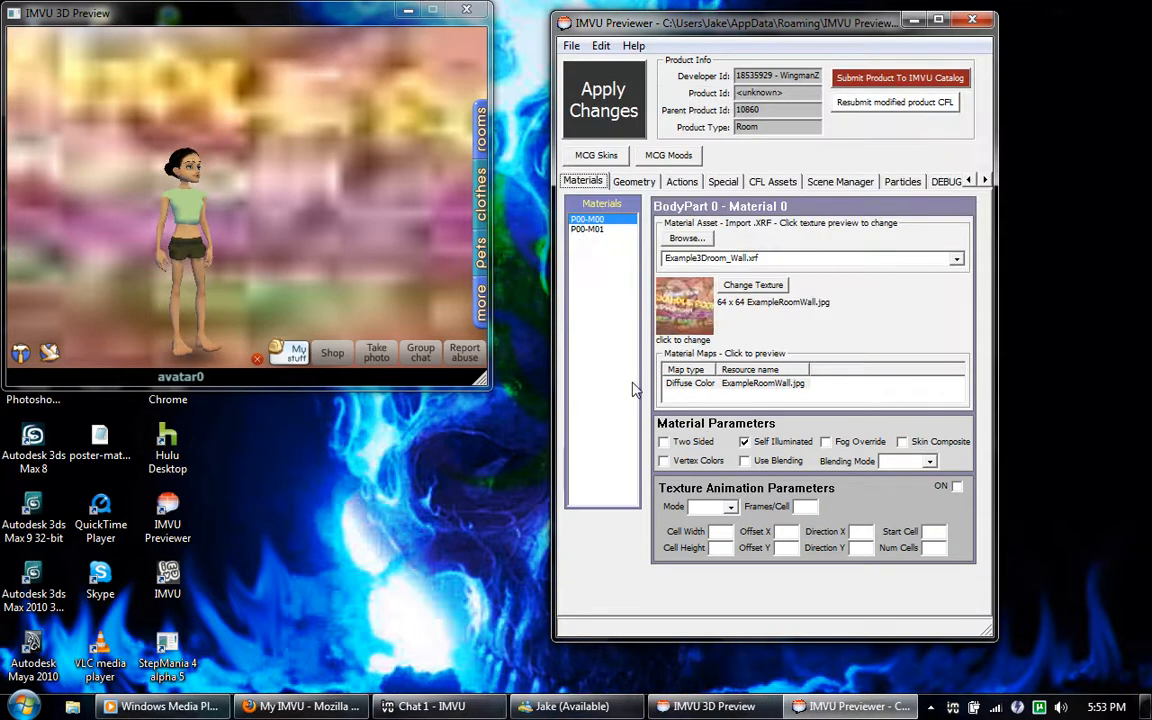
{"action": "left_click", "coordinate": [735, 383]}
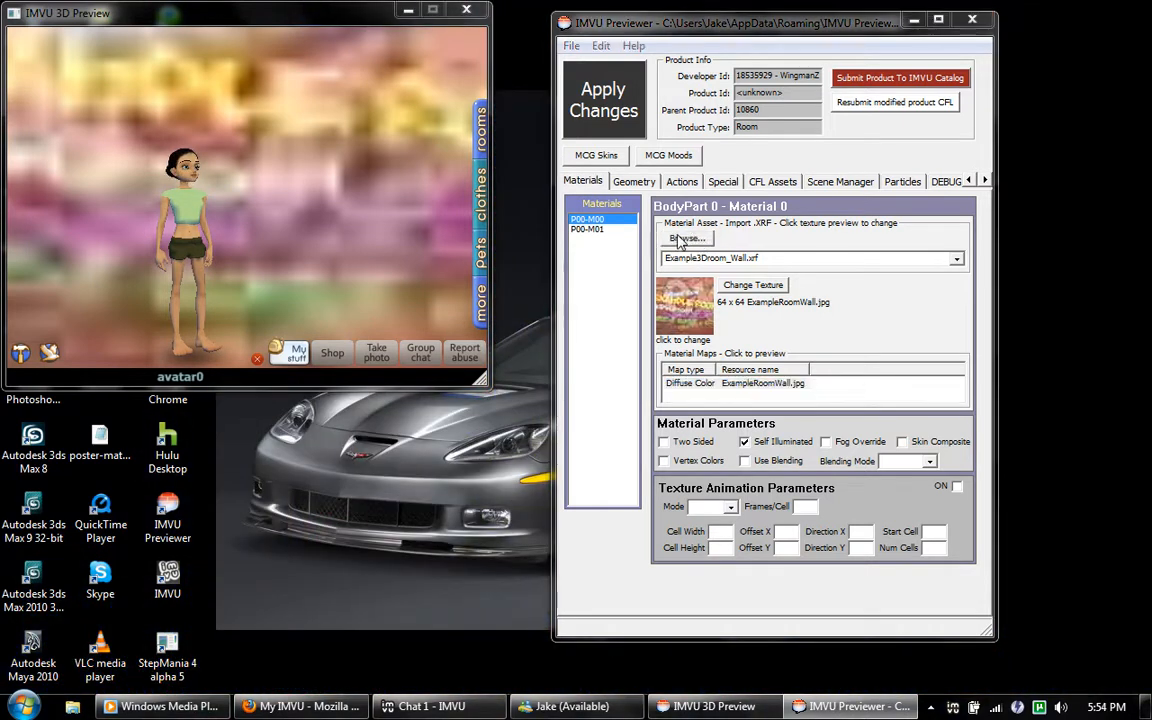
{"action": "left_click", "coordinate": [686, 238]}
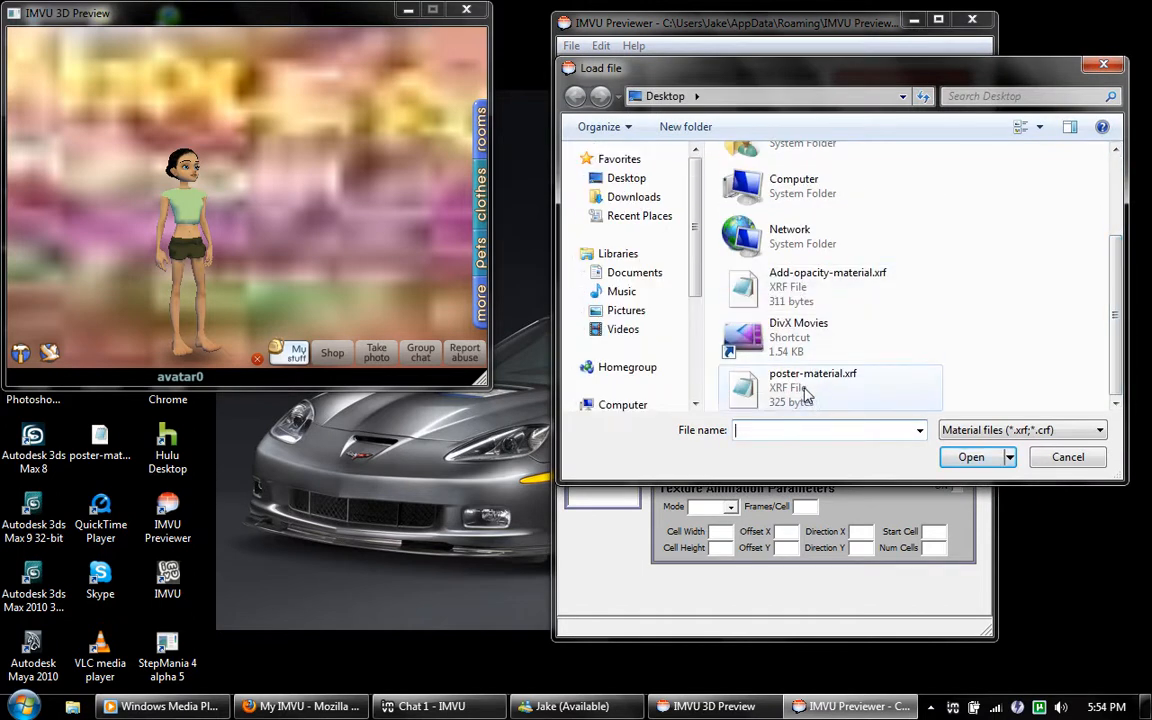
{"action": "left_click", "coordinate": [812, 387]}
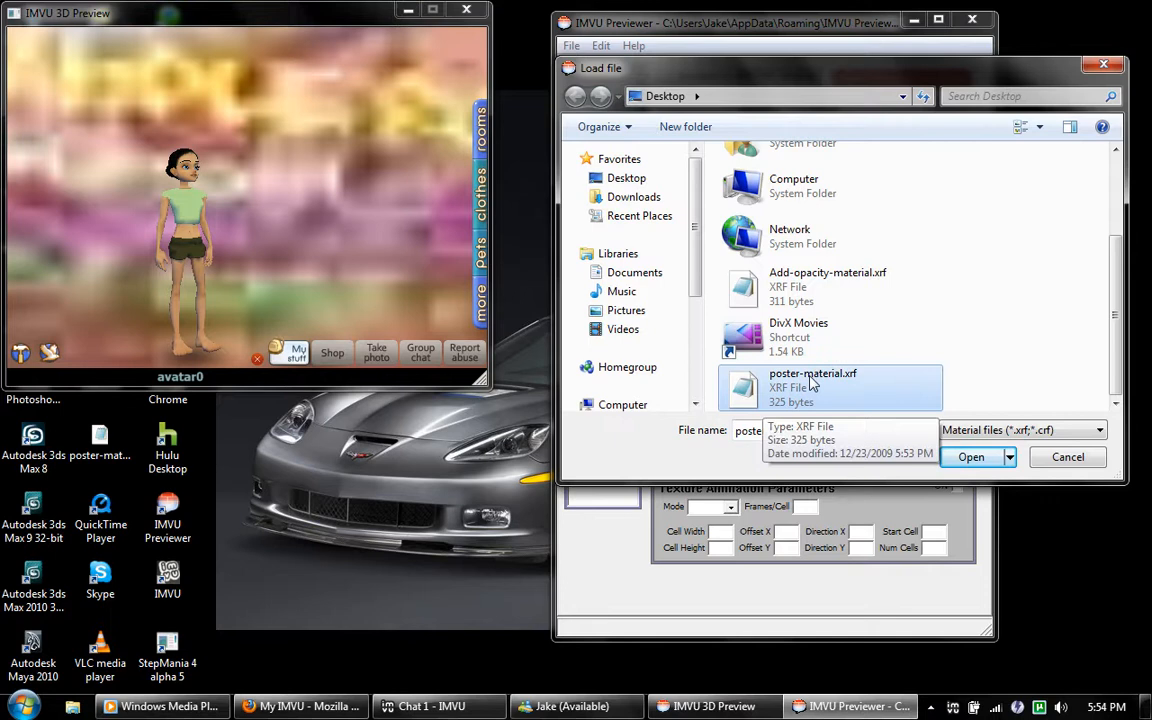
{"action": "left_click", "coordinate": [970, 457]}
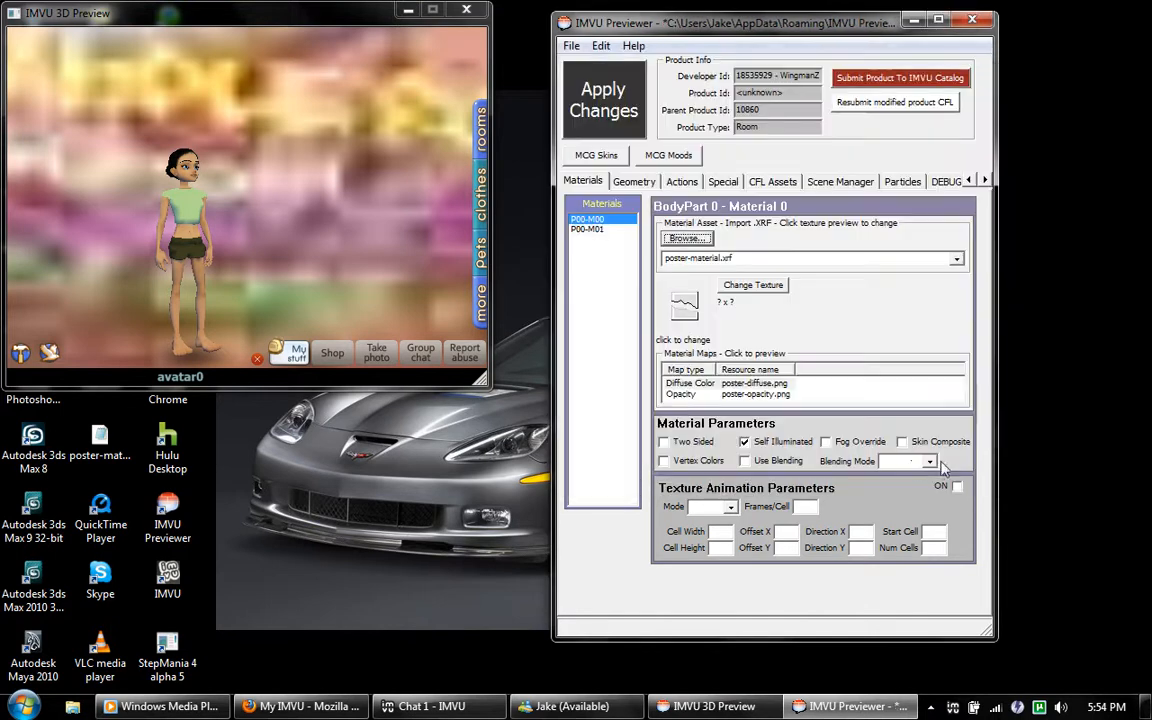
Step: Preview the diffuse and opacity maps, then apply the material changes
{"action": "left_click", "coordinate": [725, 383]}
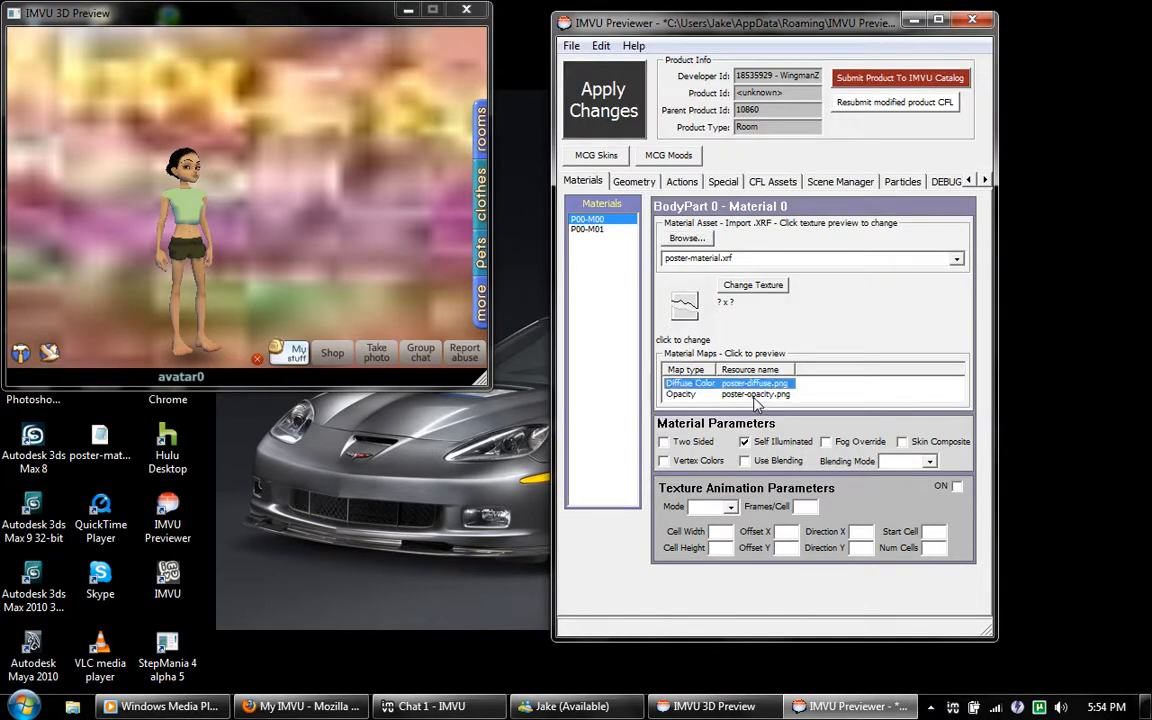
{"action": "left_click", "coordinate": [755, 393]}
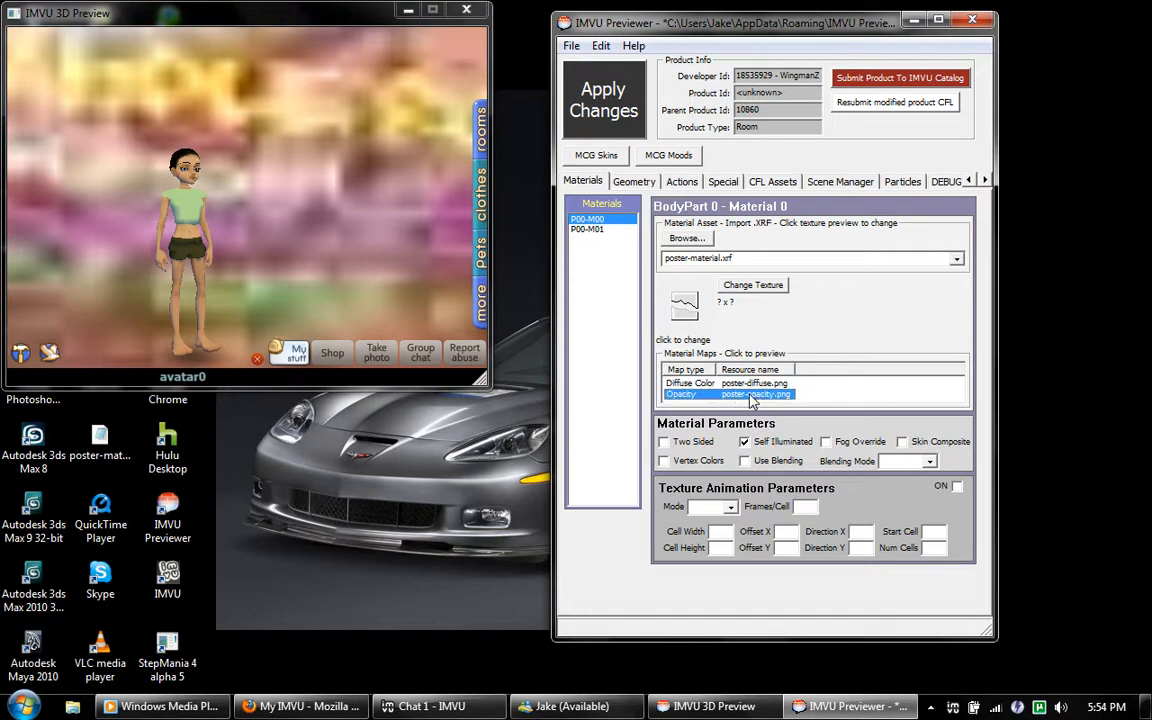
{"action": "left_click", "coordinate": [690, 383]}
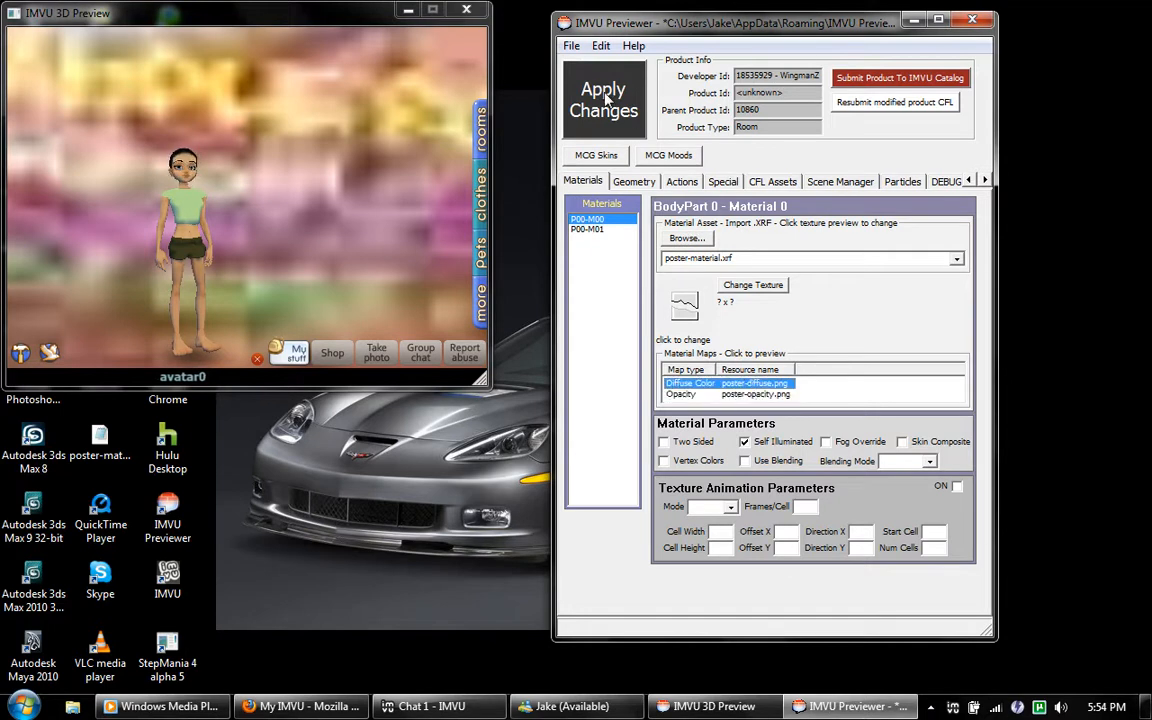
{"action": "left_click", "coordinate": [603, 99]}
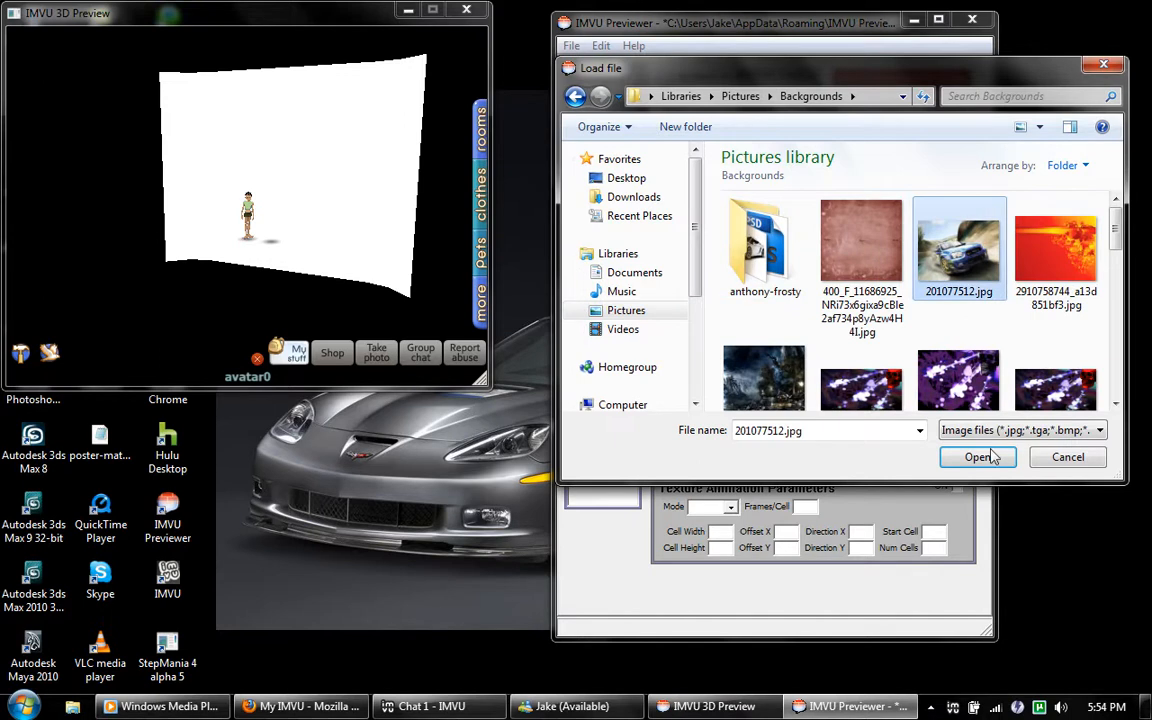
Step: Apply the rally car picture 201077512.jpg as the diffuse texture, then pick Corvette-wallpapers.jpg
{"action": "left_click", "coordinate": [977, 457]}
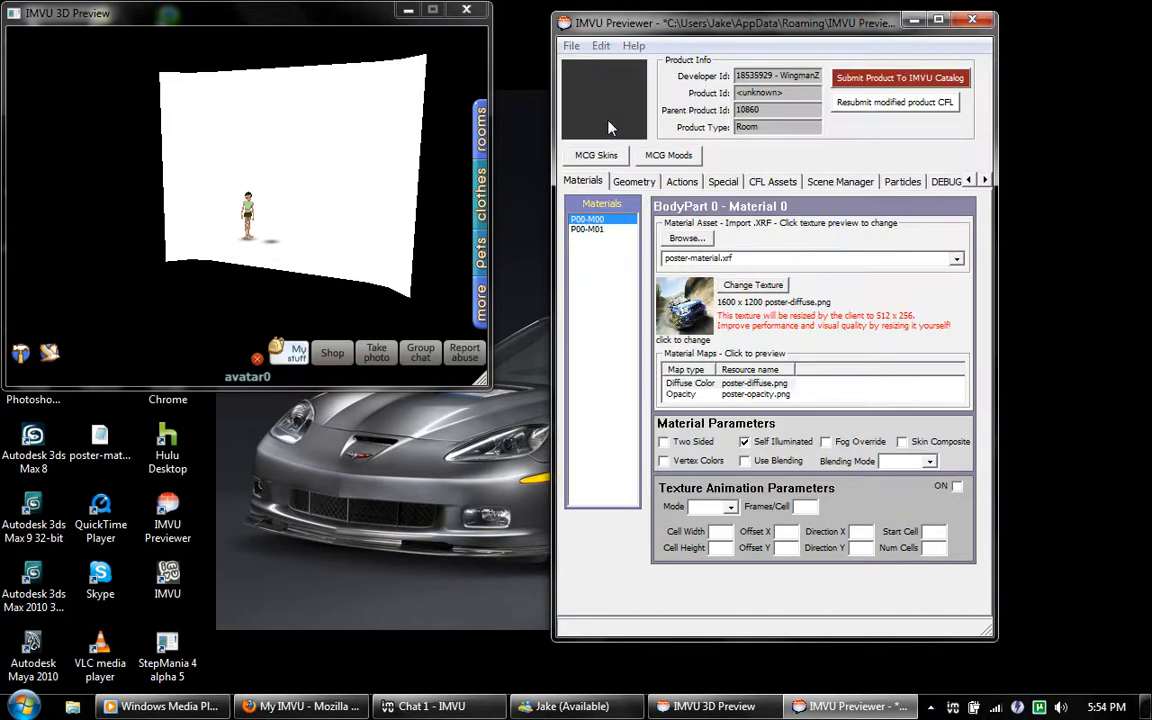
{"action": "left_click", "coordinate": [603, 99]}
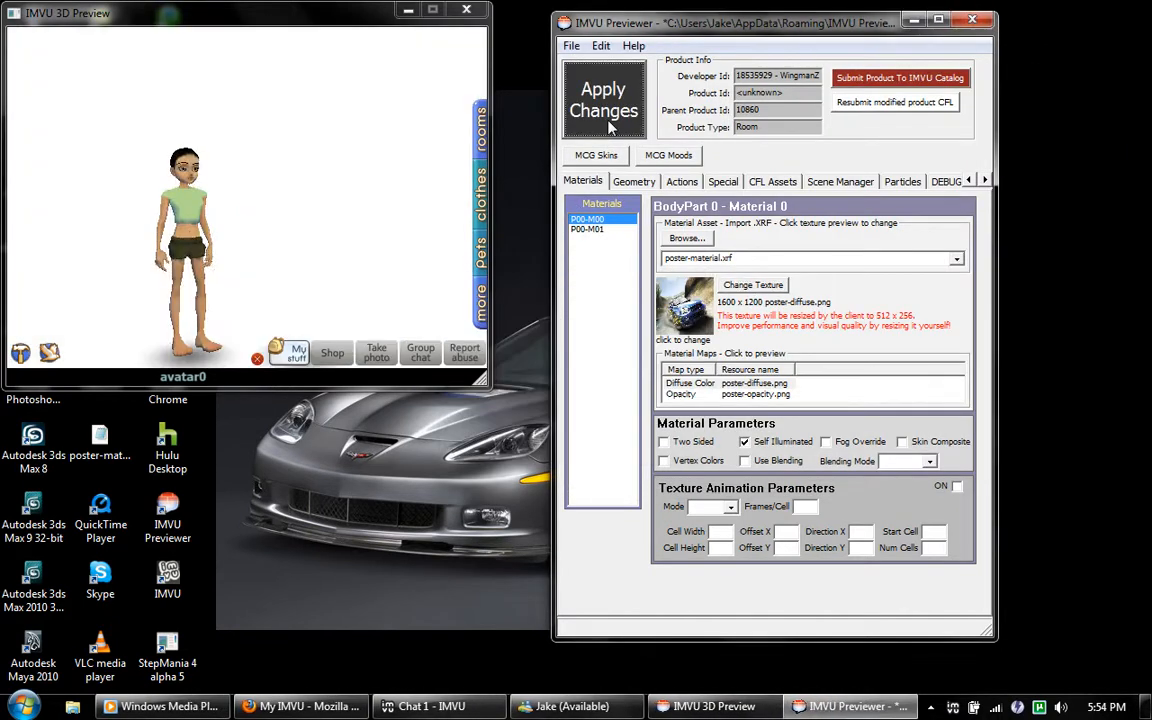
{"action": "left_click", "coordinate": [603, 99]}
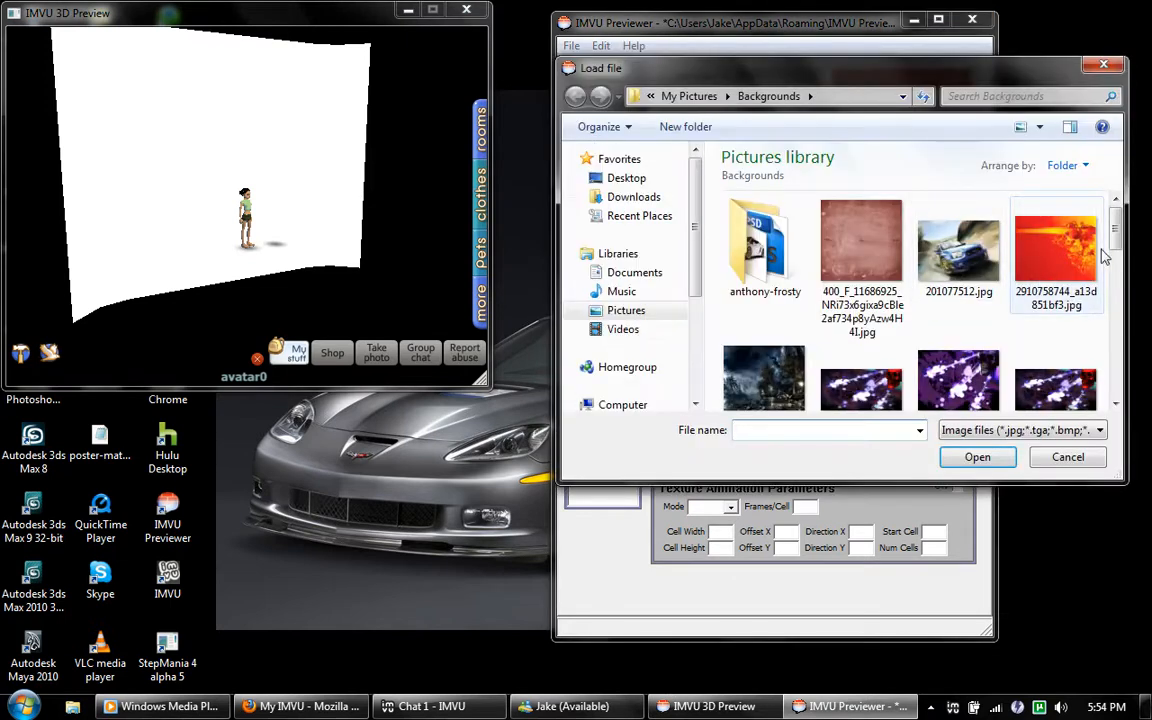
{"action": "left_click", "coordinate": [958, 275]}
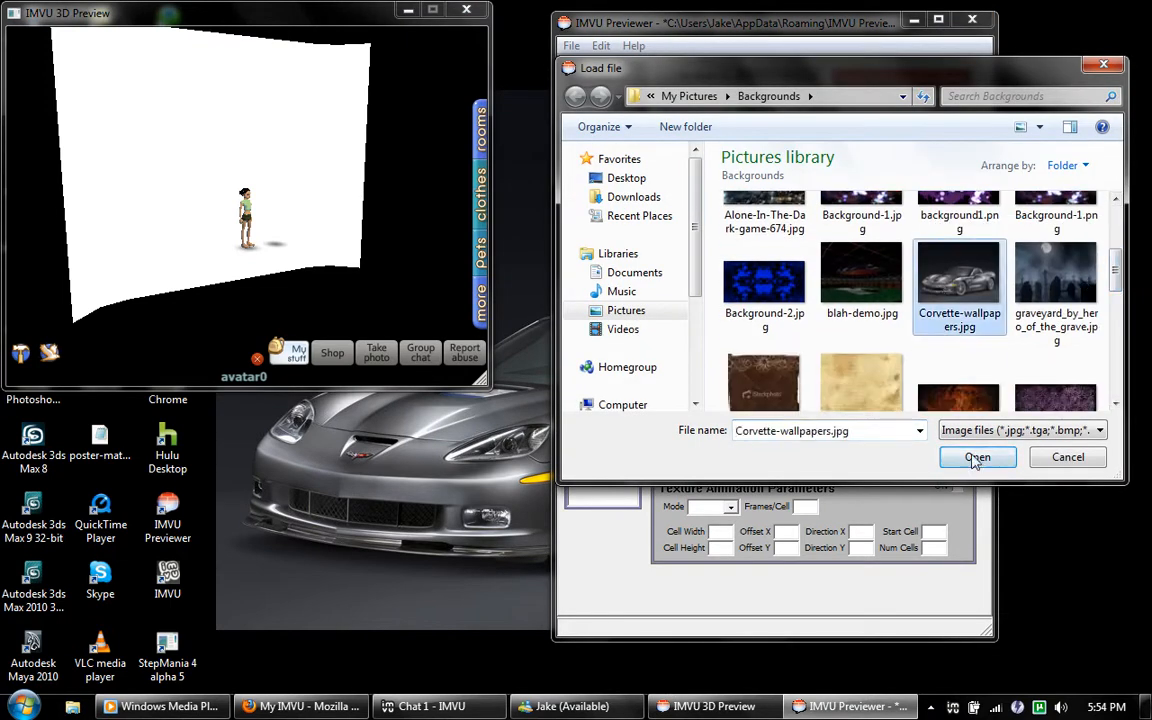
Step: Apply Corvette-wallpapers.jpg as the poster texture and select material P00-M01
{"action": "left_click", "coordinate": [977, 457]}
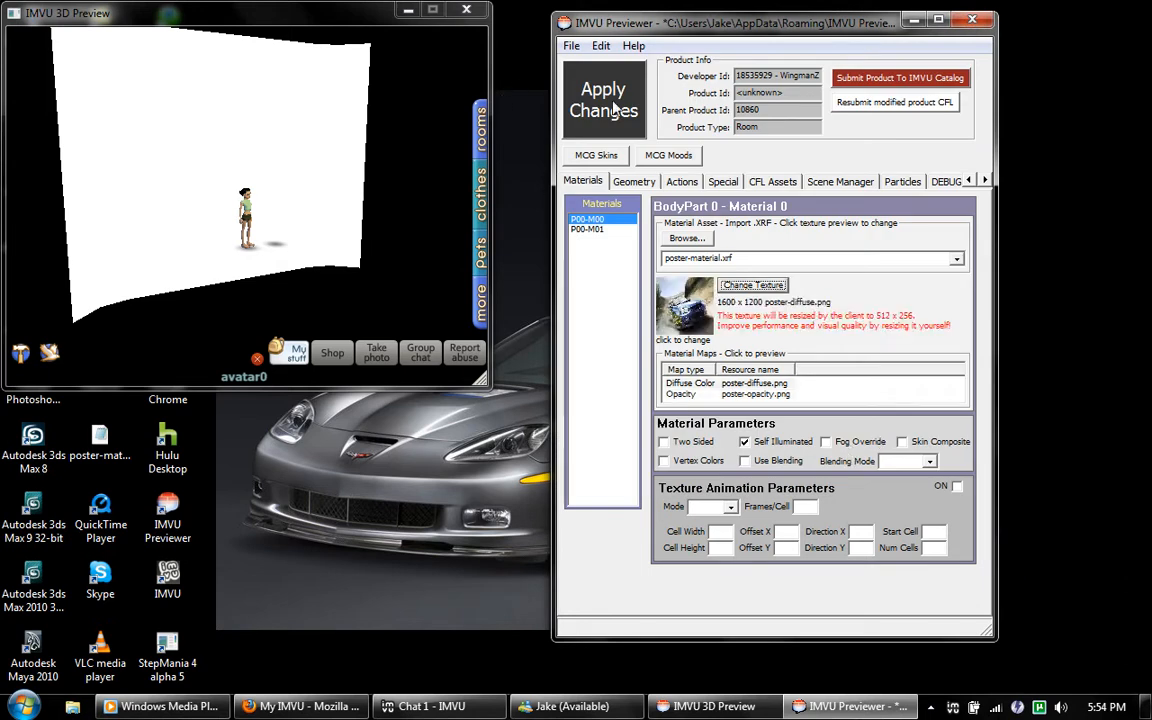
{"action": "left_click", "coordinate": [603, 100]}
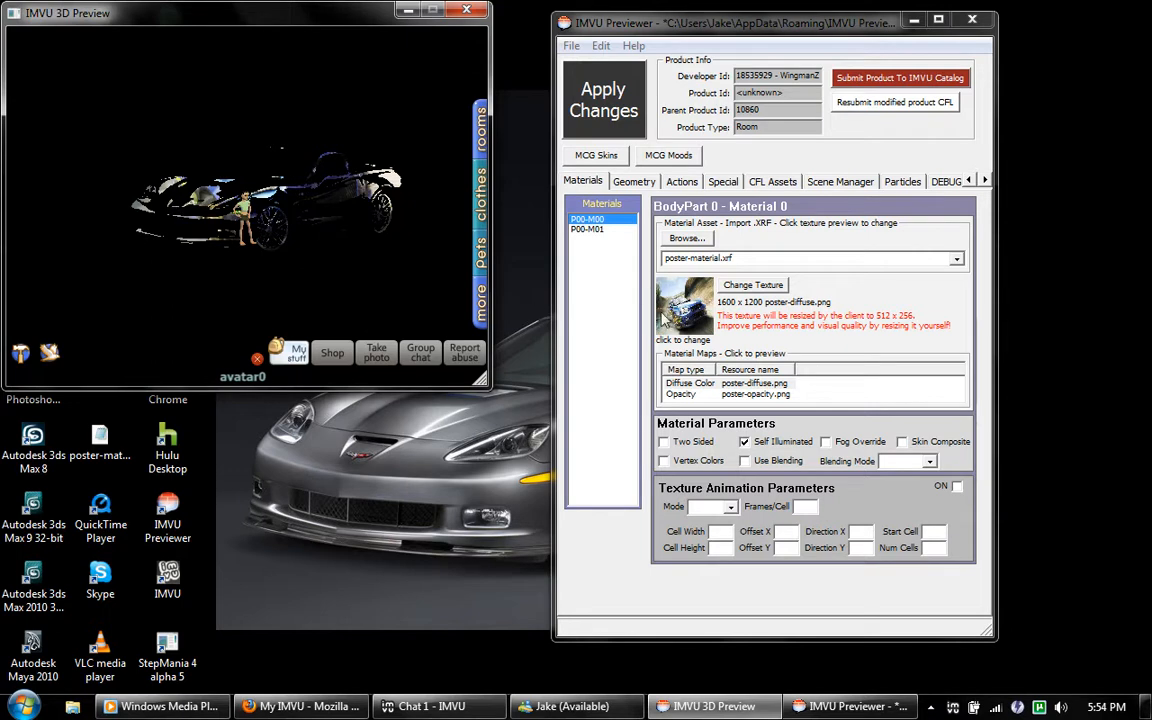
{"action": "mouse_move", "coordinate": [715, 348]}
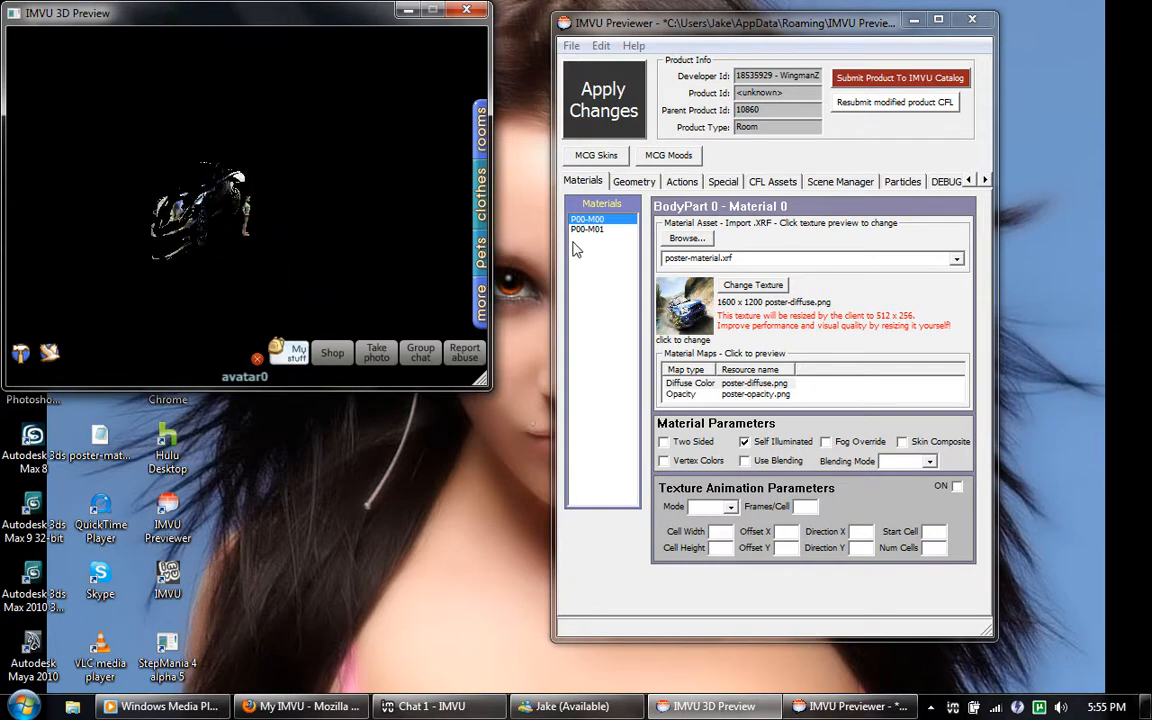
{"action": "left_click", "coordinate": [588, 229]}
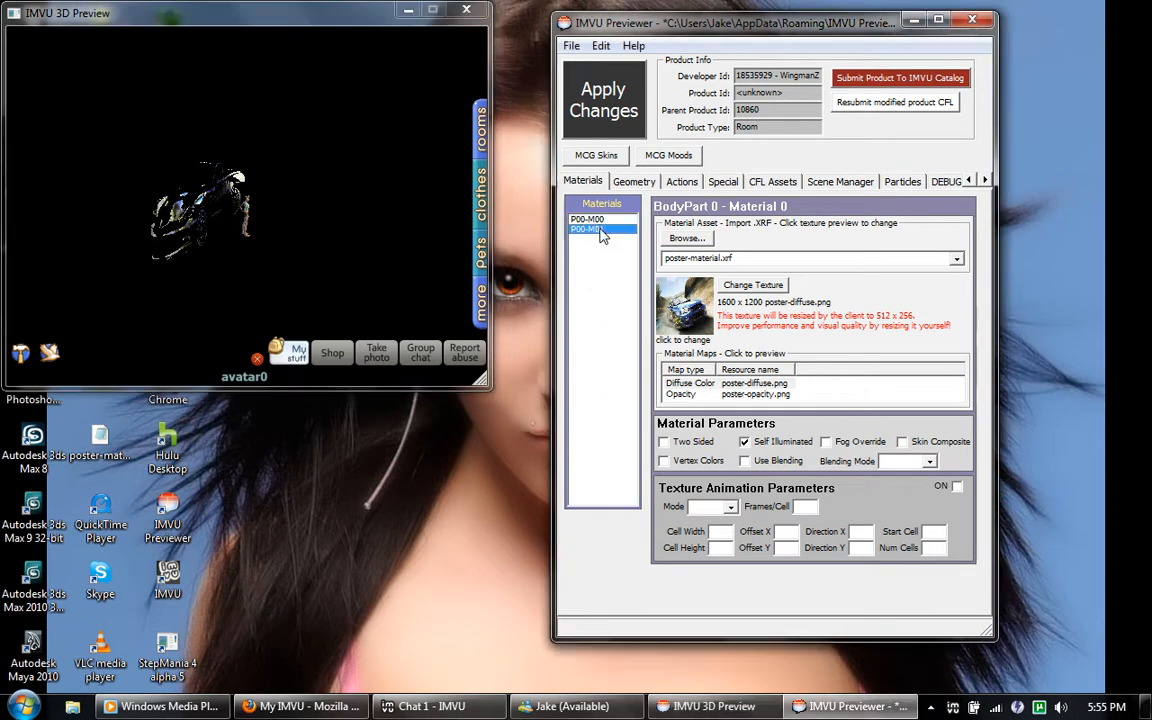